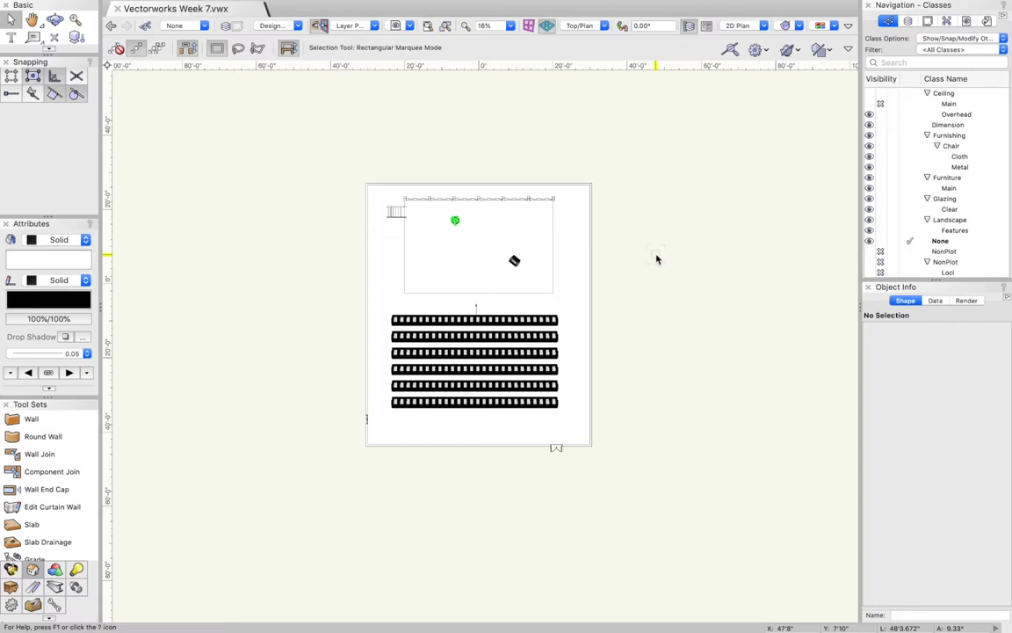
{"action": "mouse_move", "coordinate": [299, 286]}
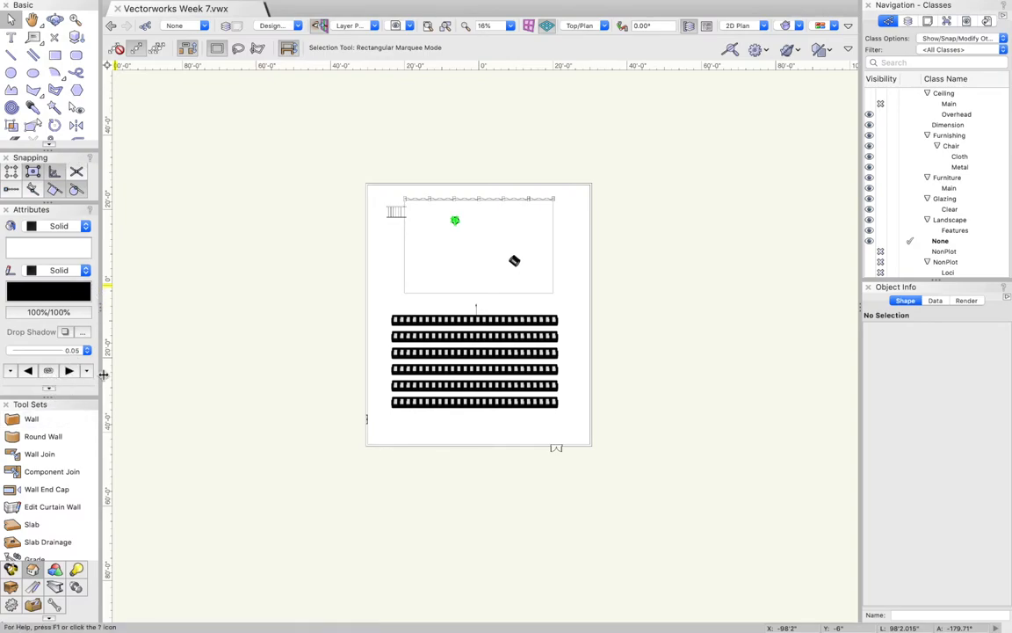
{"action": "mouse_move", "coordinate": [138, 380]}
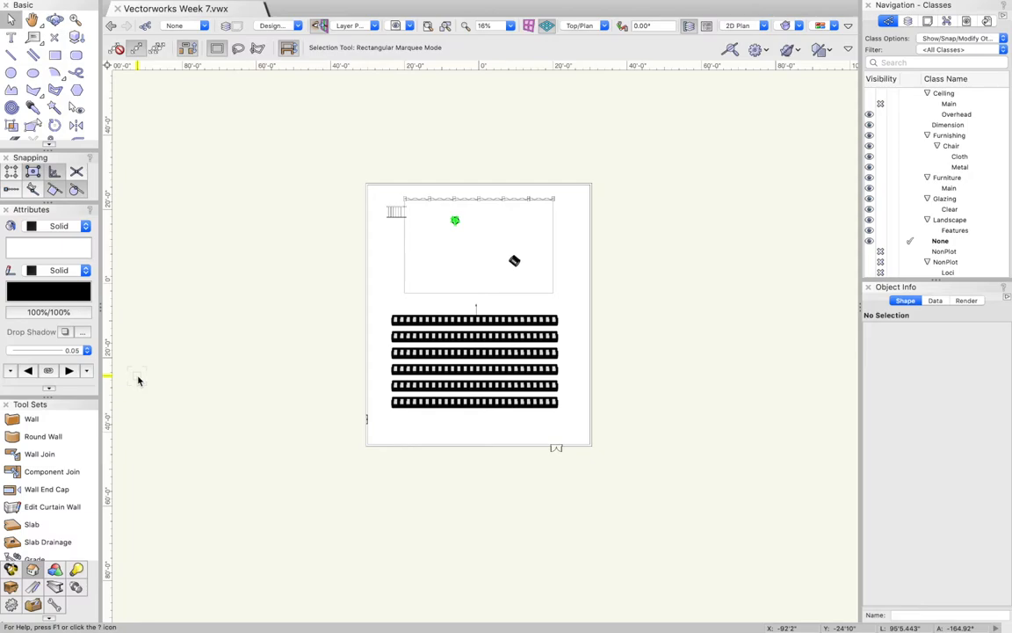
{"action": "mouse_move", "coordinate": [461, 353]}
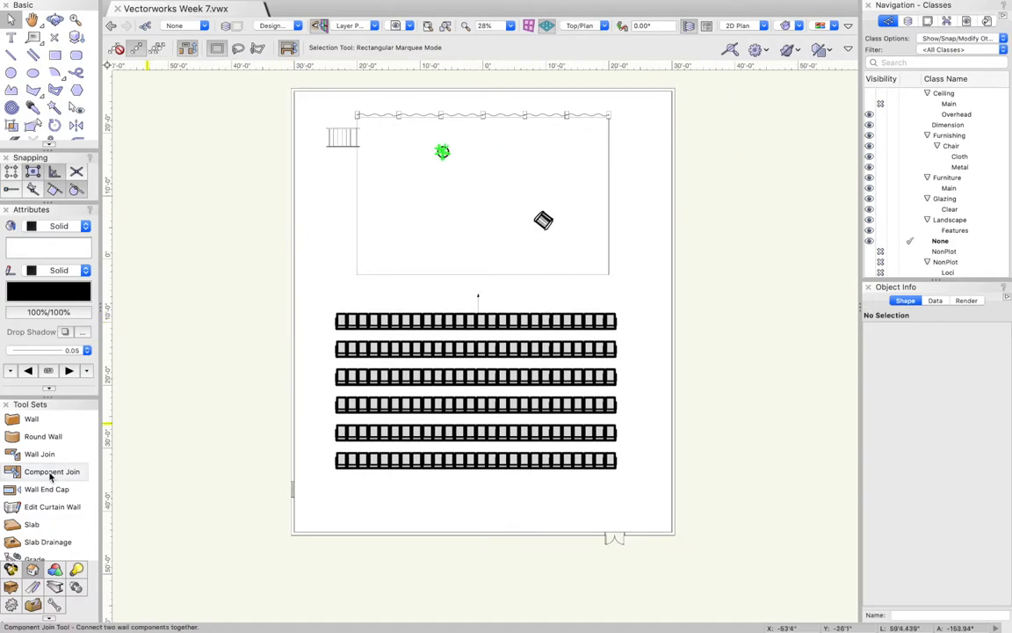
Browse the wall joining and capping tools, then switch to the Spotlight tool set
{"action": "left_click", "coordinate": [40, 454]}
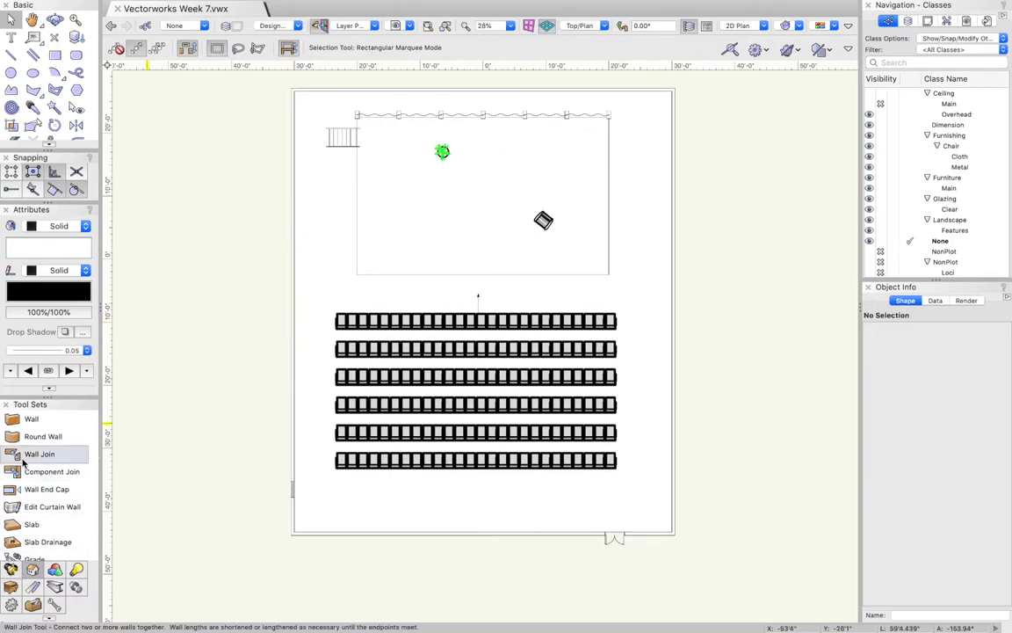
{"action": "left_click", "coordinate": [48, 488]}
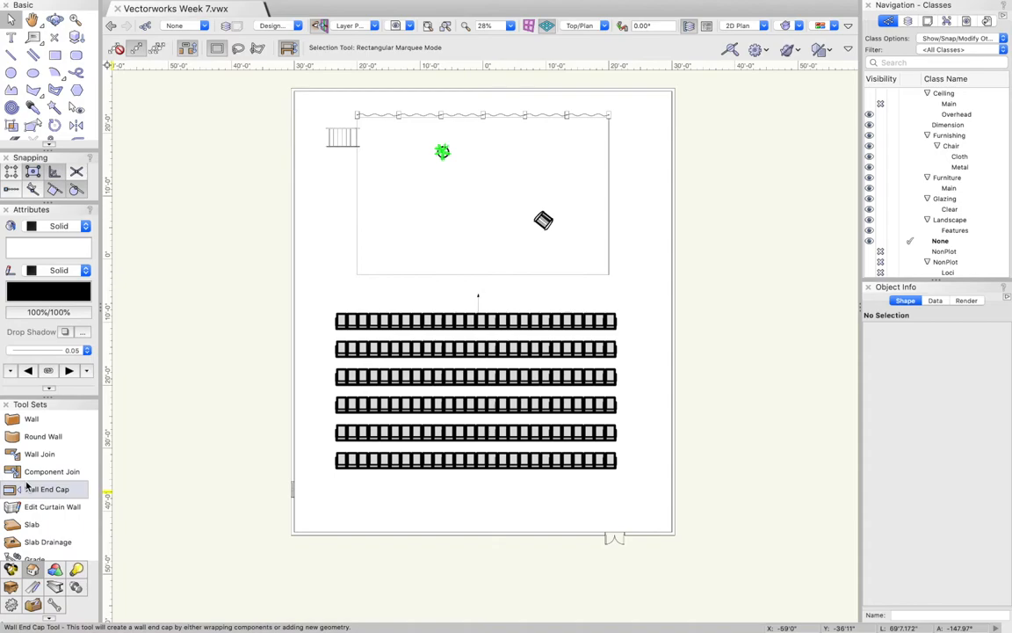
{"action": "mouse_move", "coordinate": [22, 476]}
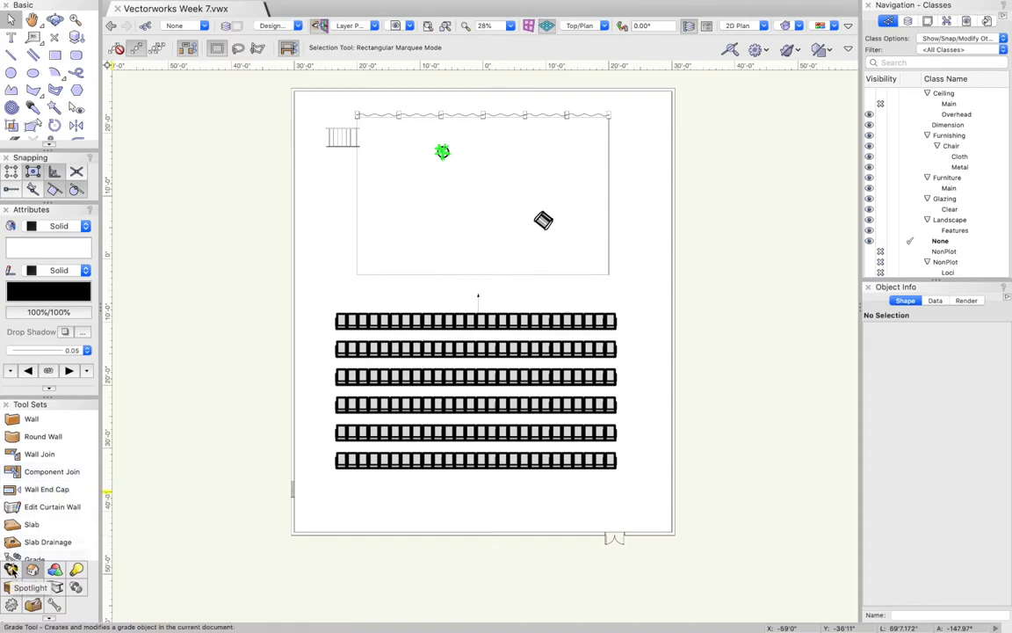
{"action": "left_click", "coordinate": [13, 576]}
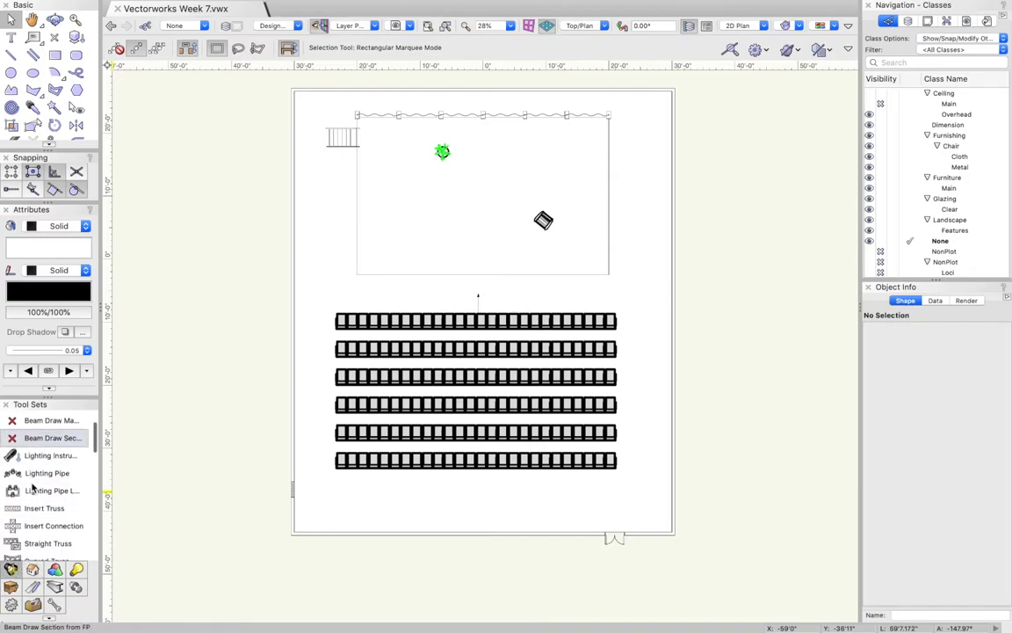
{"action": "mouse_move", "coordinate": [35, 485]}
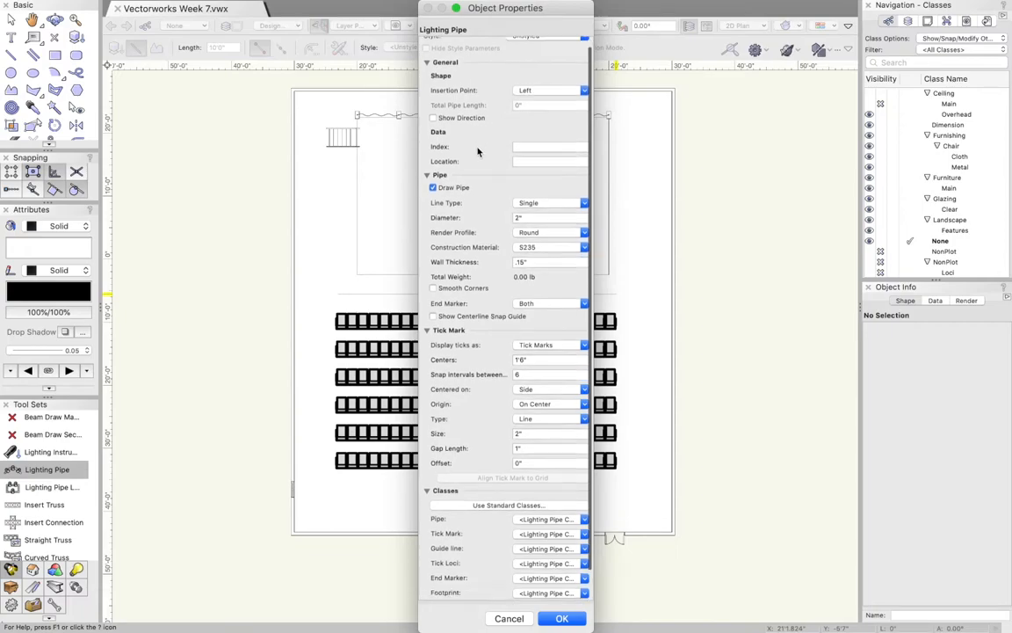
{"action": "left_click", "coordinate": [549, 172]}
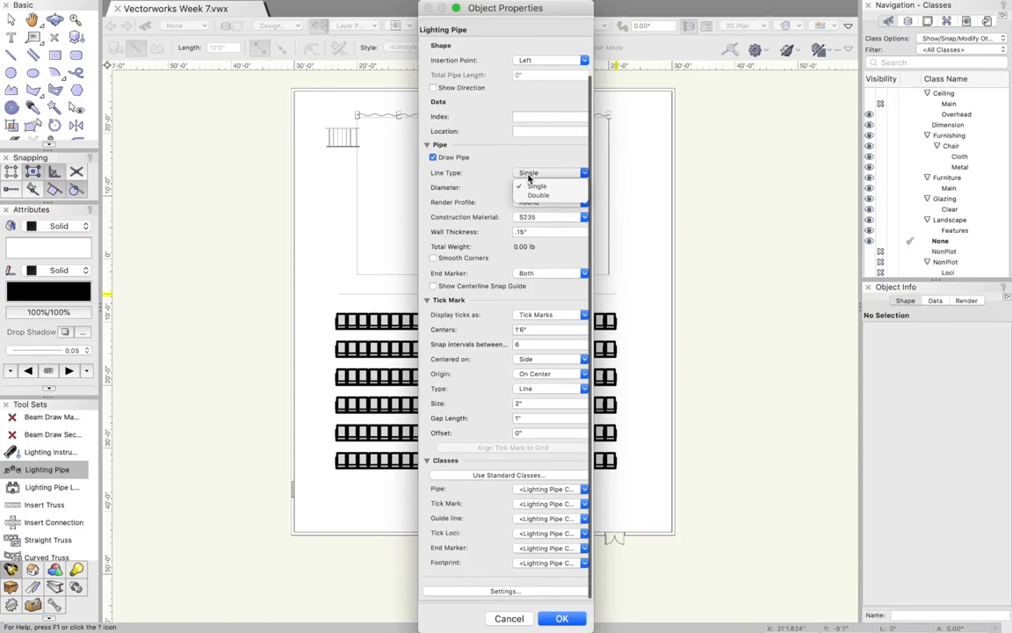
{"action": "left_click", "coordinate": [538, 195]}
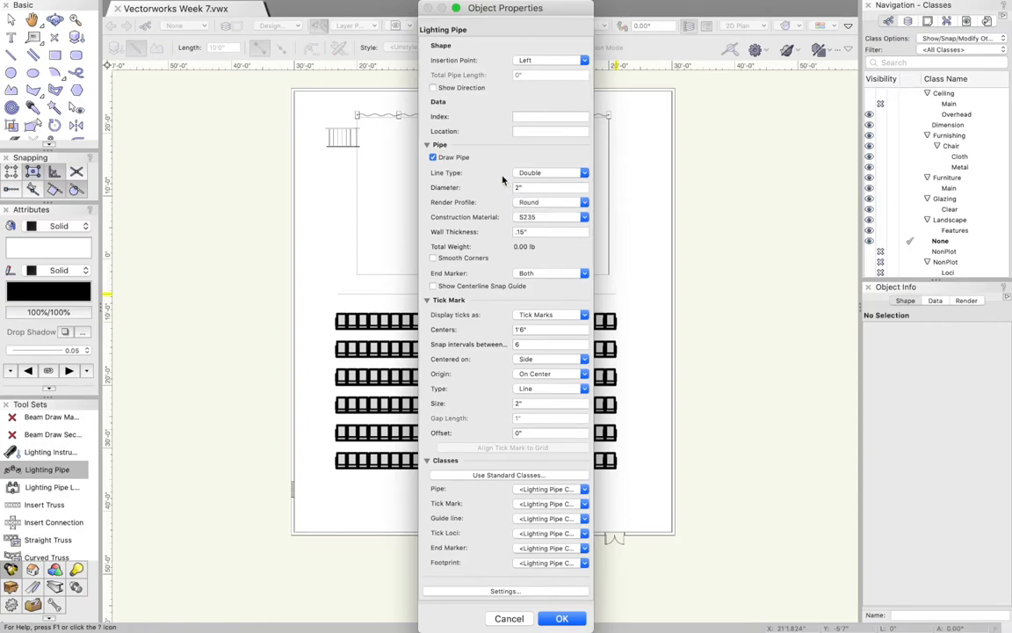
{"action": "mouse_move", "coordinate": [527, 185]}
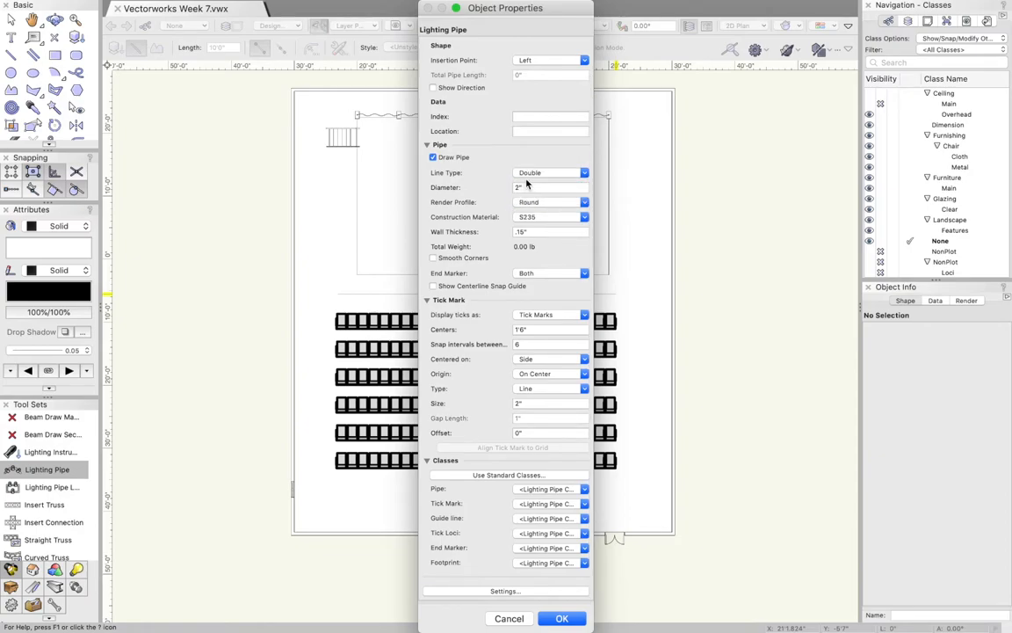
{"action": "left_click", "coordinate": [575, 172]}
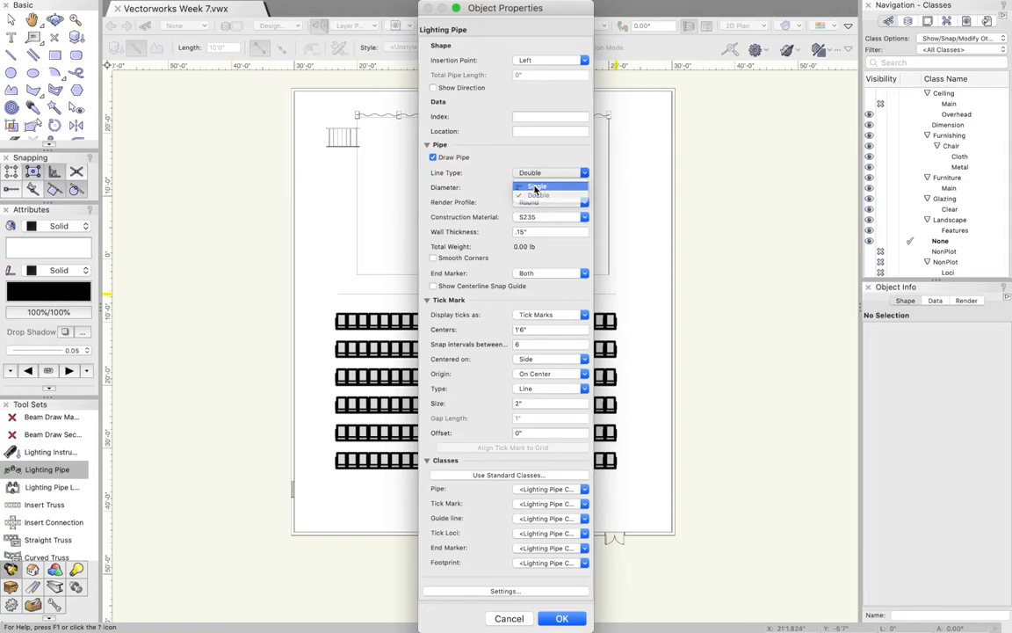
{"action": "left_click", "coordinate": [536, 186]}
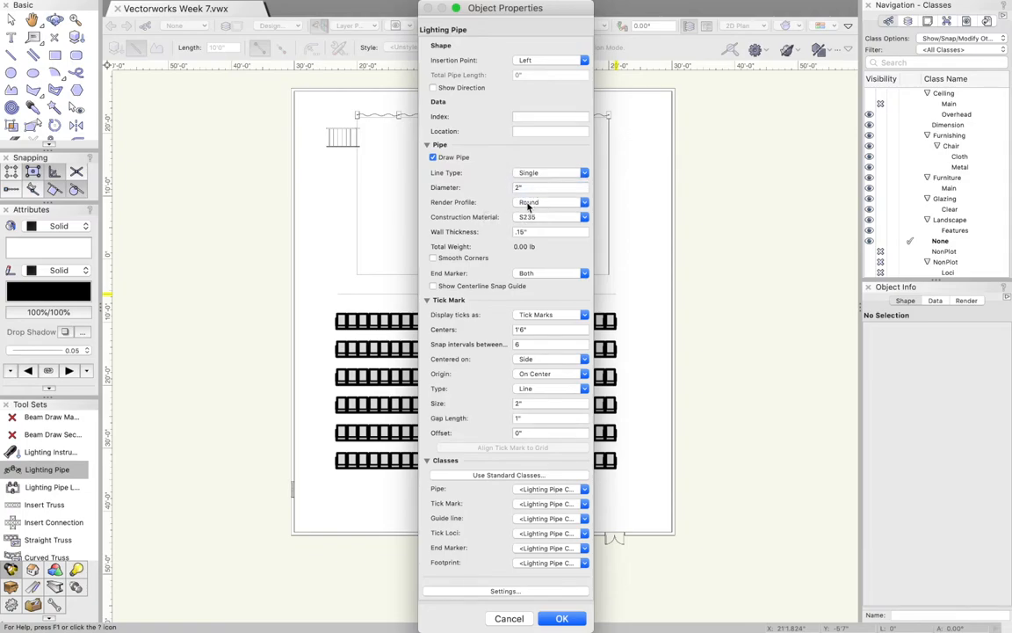
{"action": "mouse_move", "coordinate": [472, 209]}
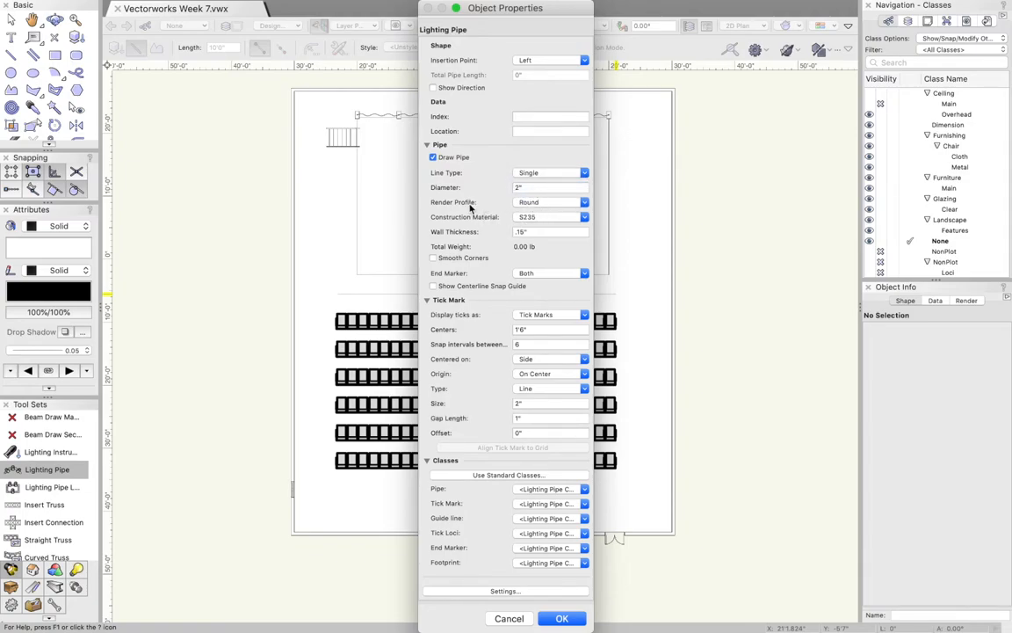
{"action": "left_click", "coordinate": [579, 202]}
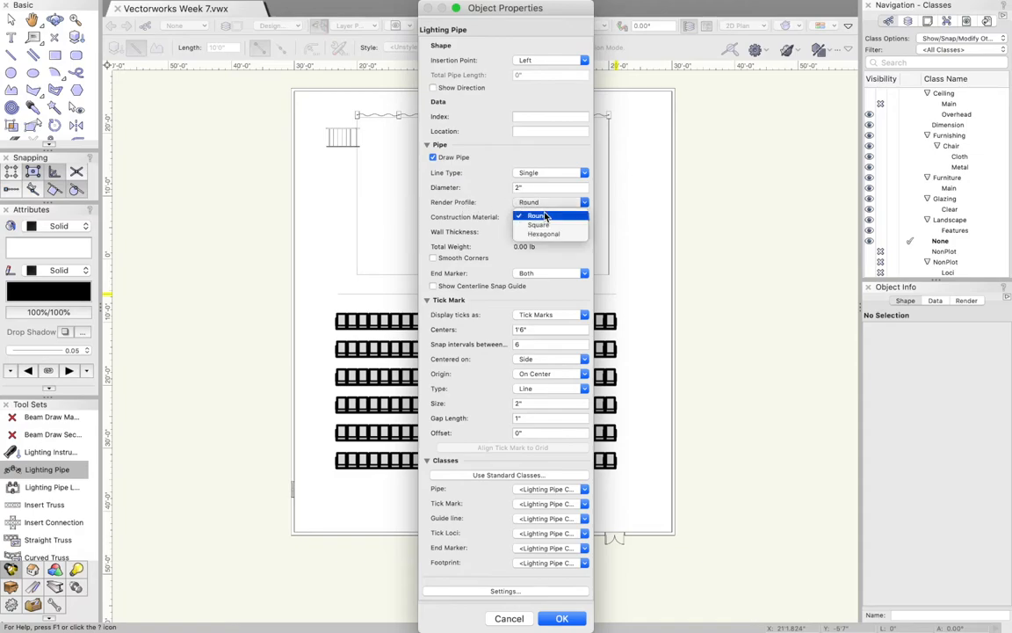
{"action": "left_click", "coordinate": [547, 217]}
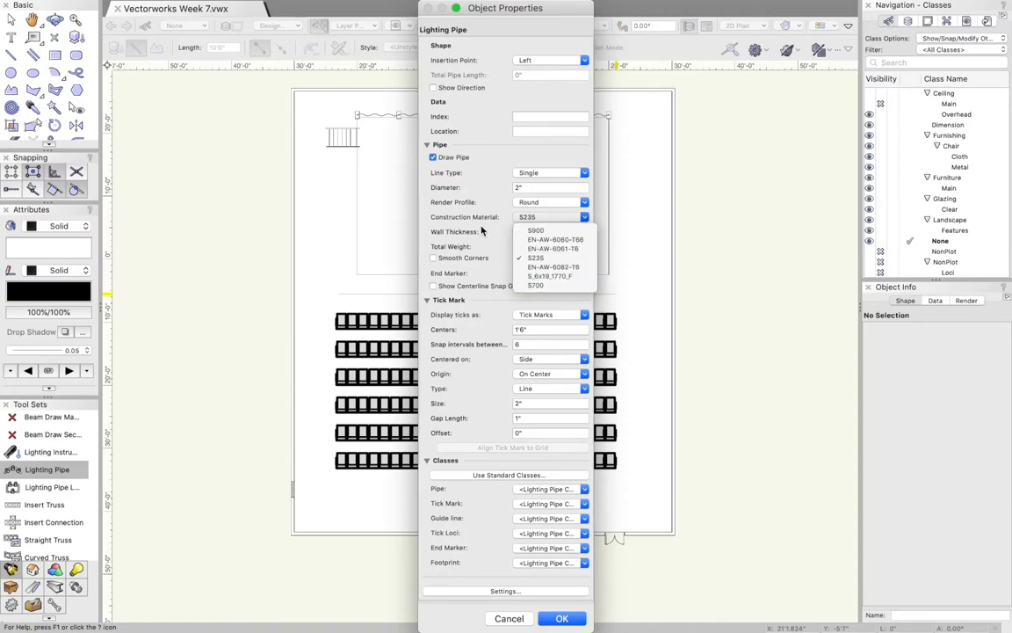
{"action": "left_click", "coordinate": [536, 257]}
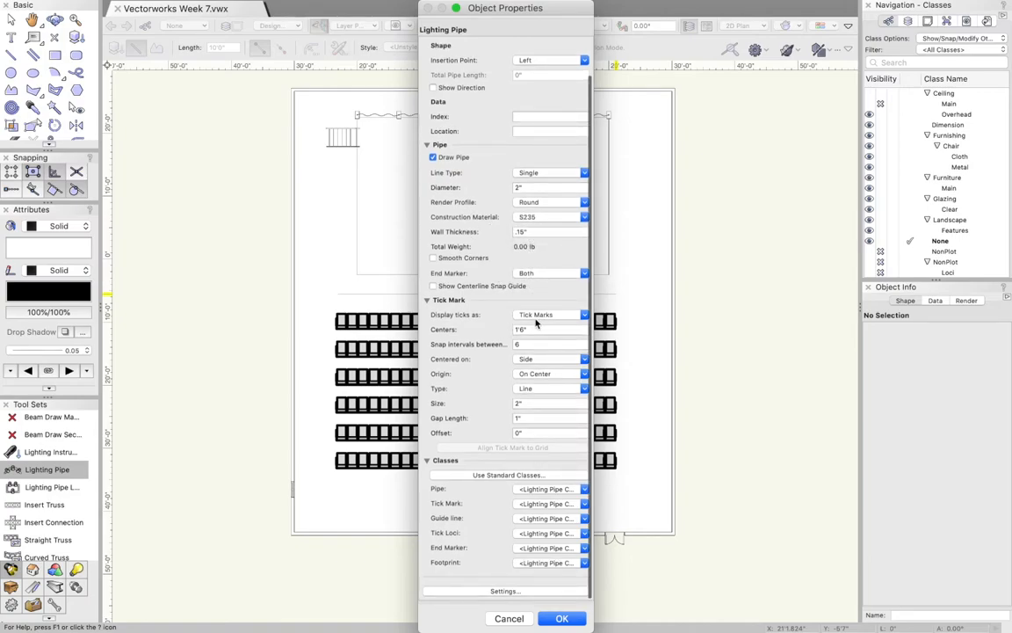
{"action": "left_click", "coordinate": [549, 314]}
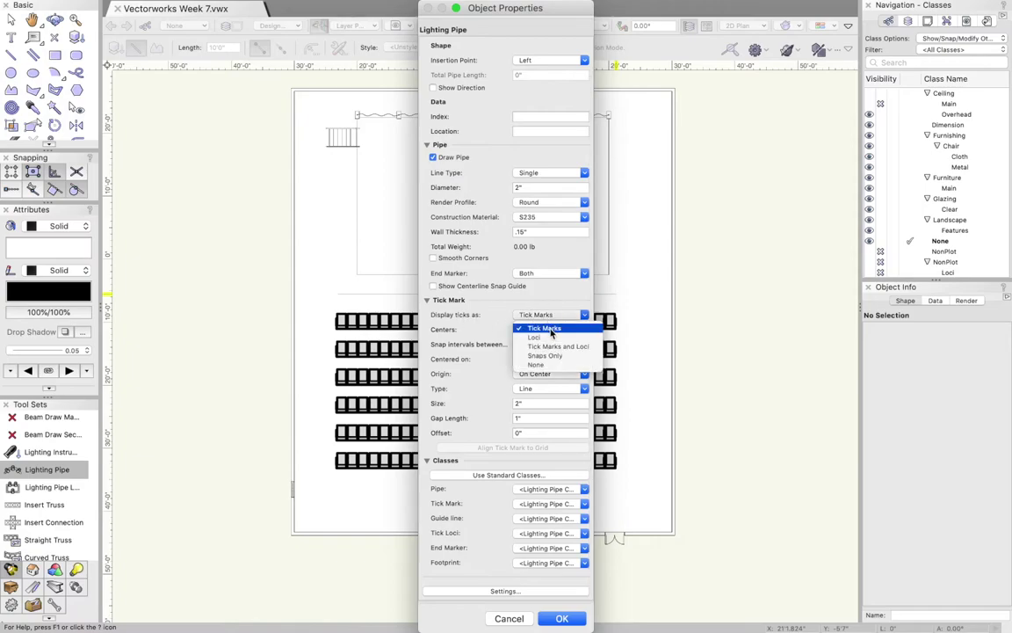
{"action": "left_click", "coordinate": [543, 328]}
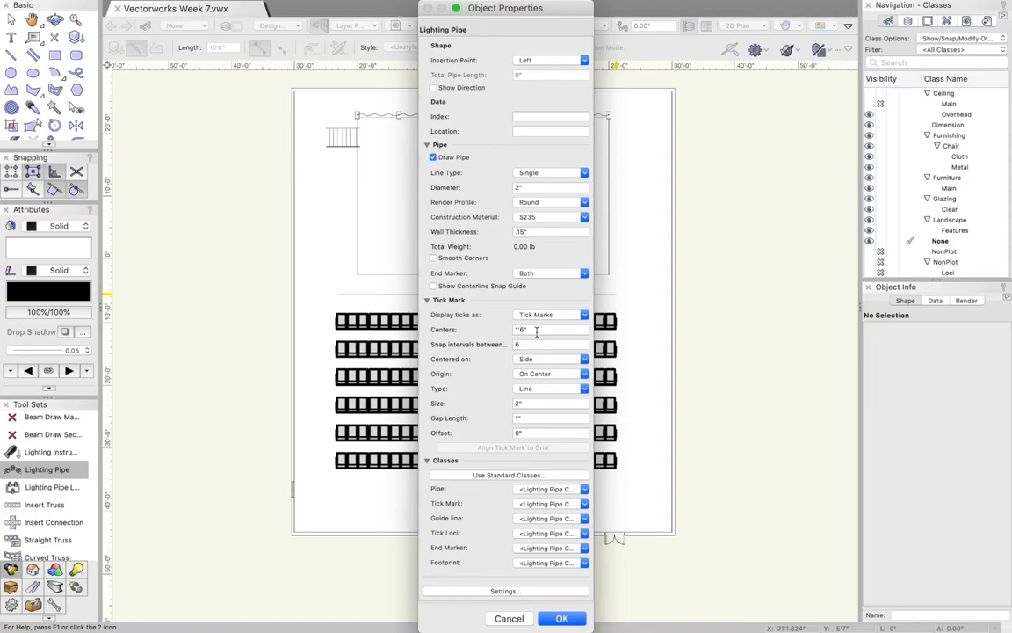
{"action": "left_click", "coordinate": [574, 358]}
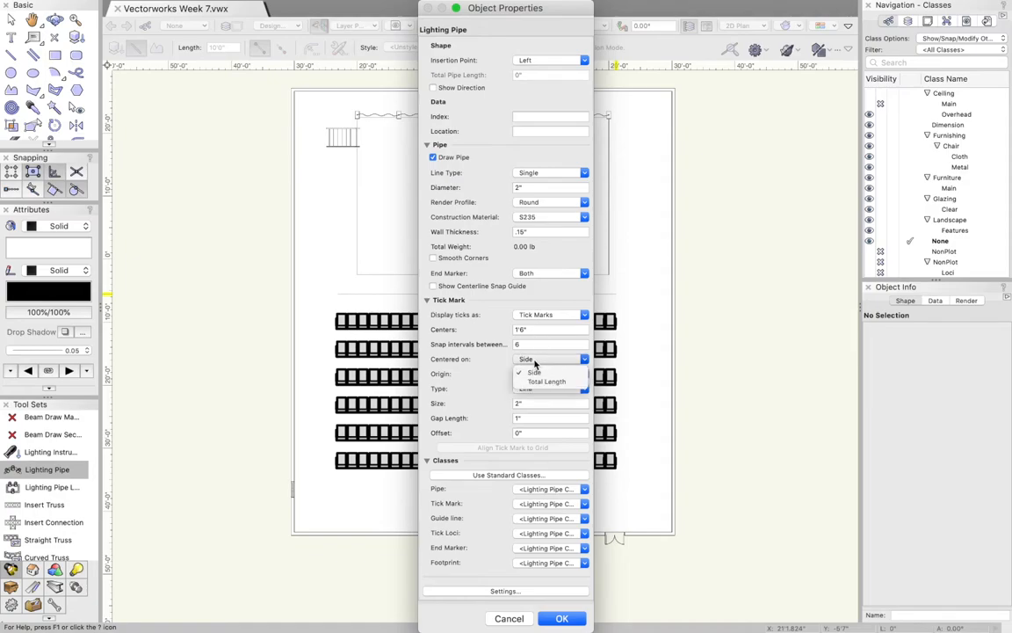
{"action": "mouse_move", "coordinate": [469, 360]}
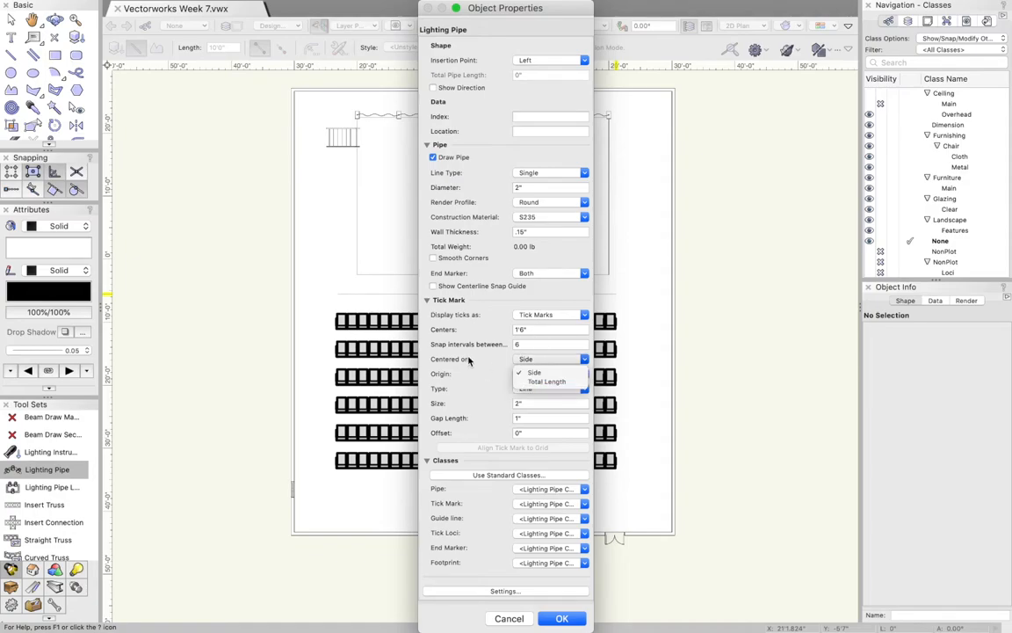
{"action": "left_click", "coordinate": [549, 374]}
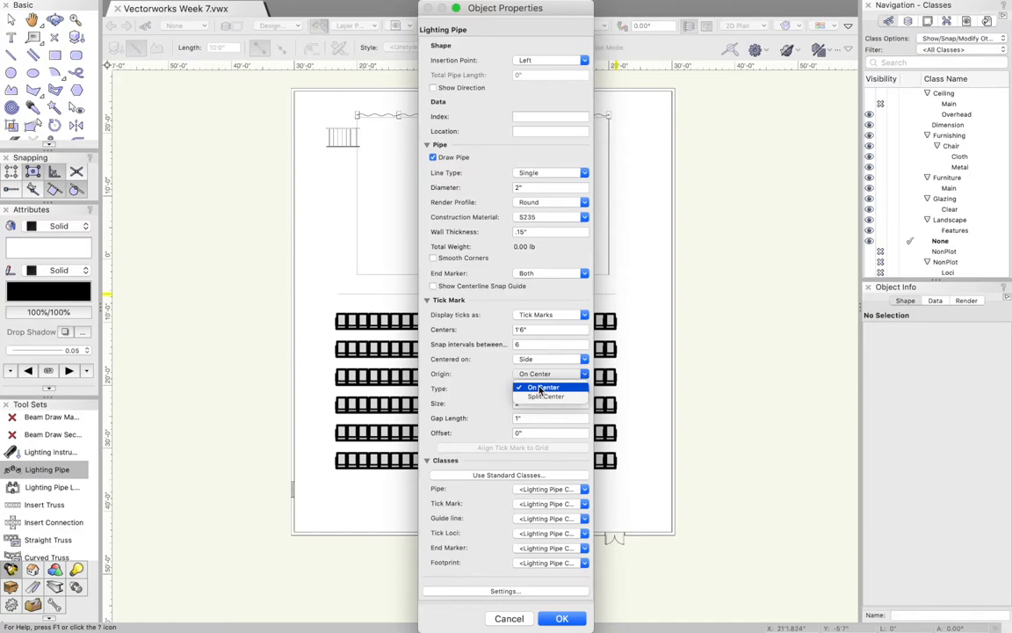
{"action": "mouse_move", "coordinate": [543, 396]}
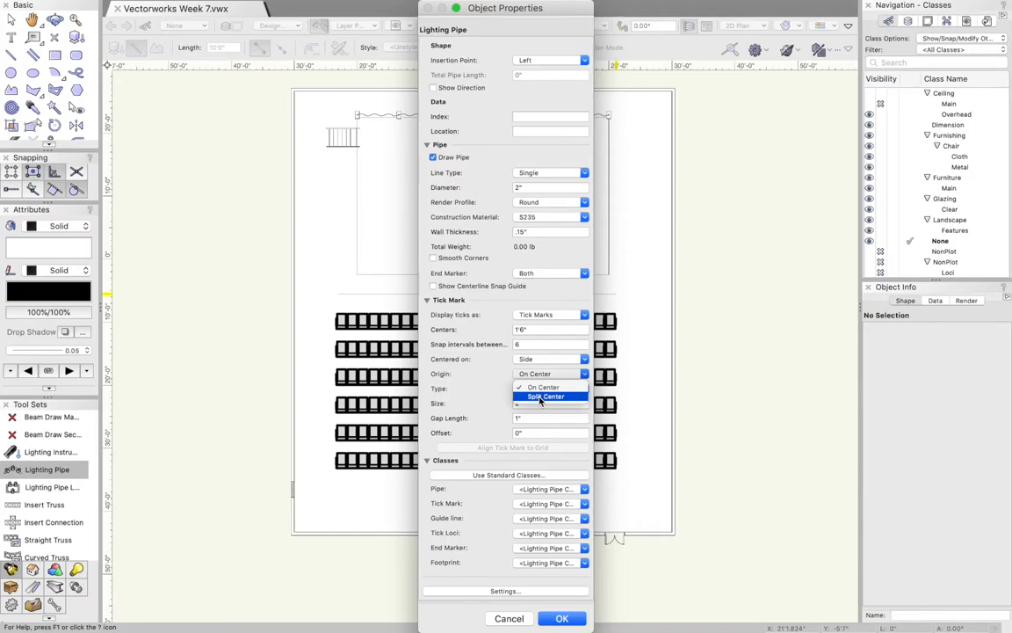
{"action": "left_click", "coordinate": [550, 396]}
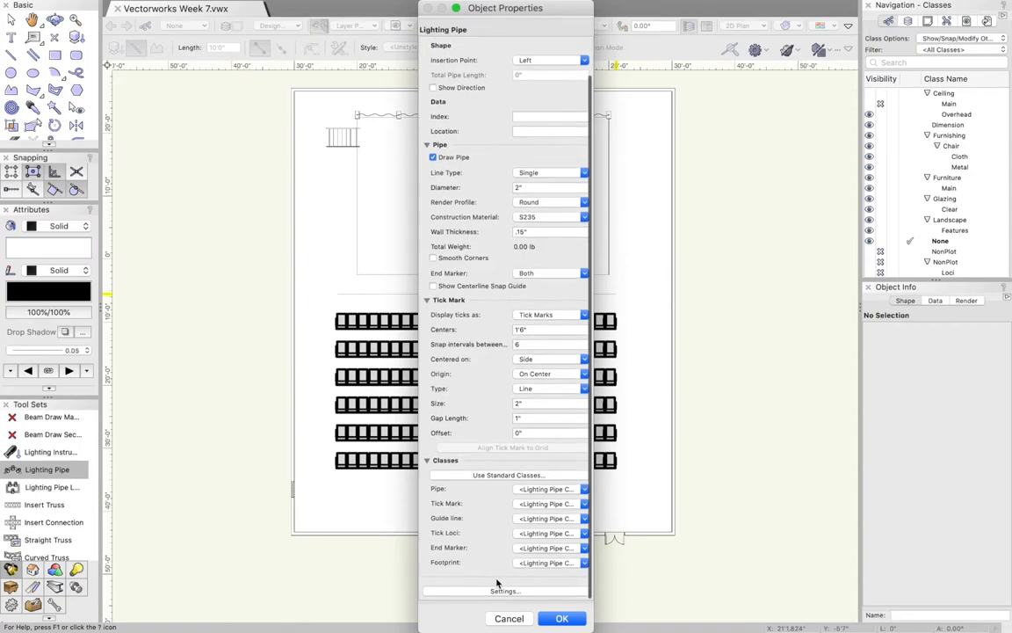
{"action": "left_click", "coordinate": [503, 591]}
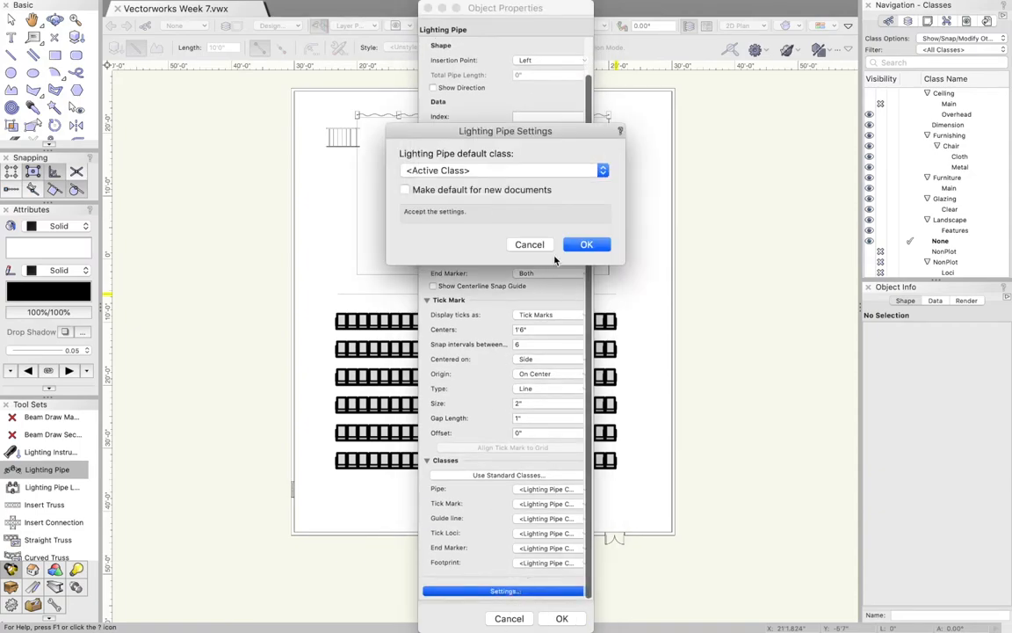
{"action": "left_click", "coordinate": [586, 245]}
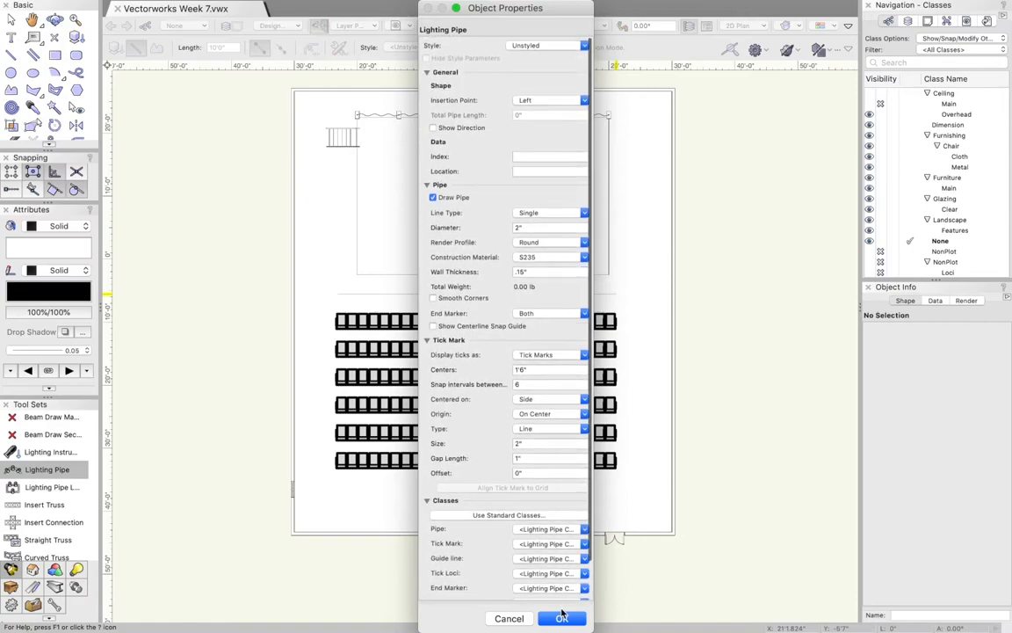
{"action": "left_click", "coordinate": [562, 618]}
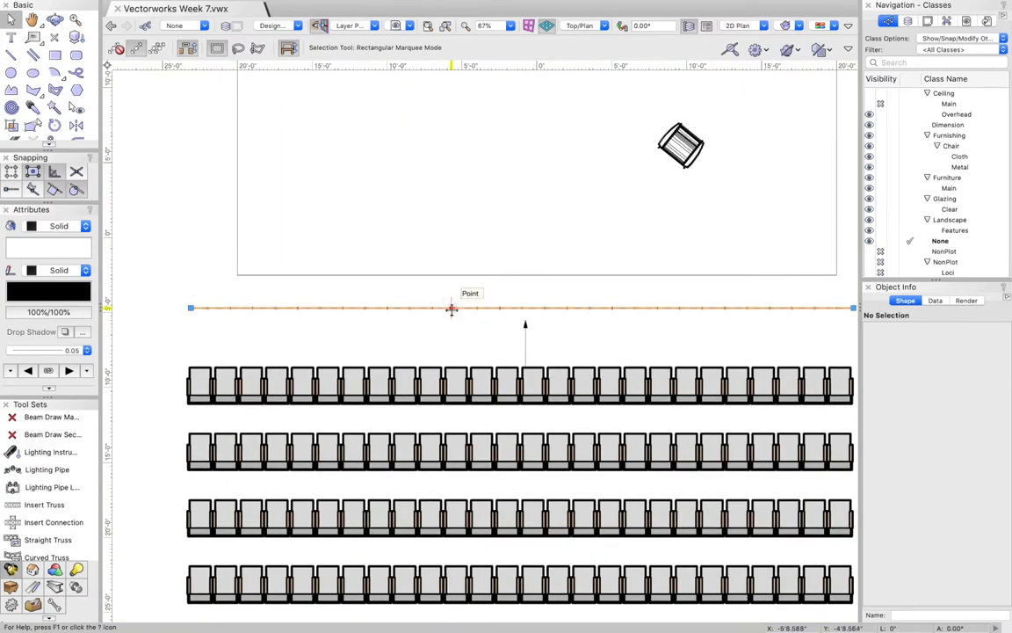
{"action": "left_click", "coordinate": [453, 309]}
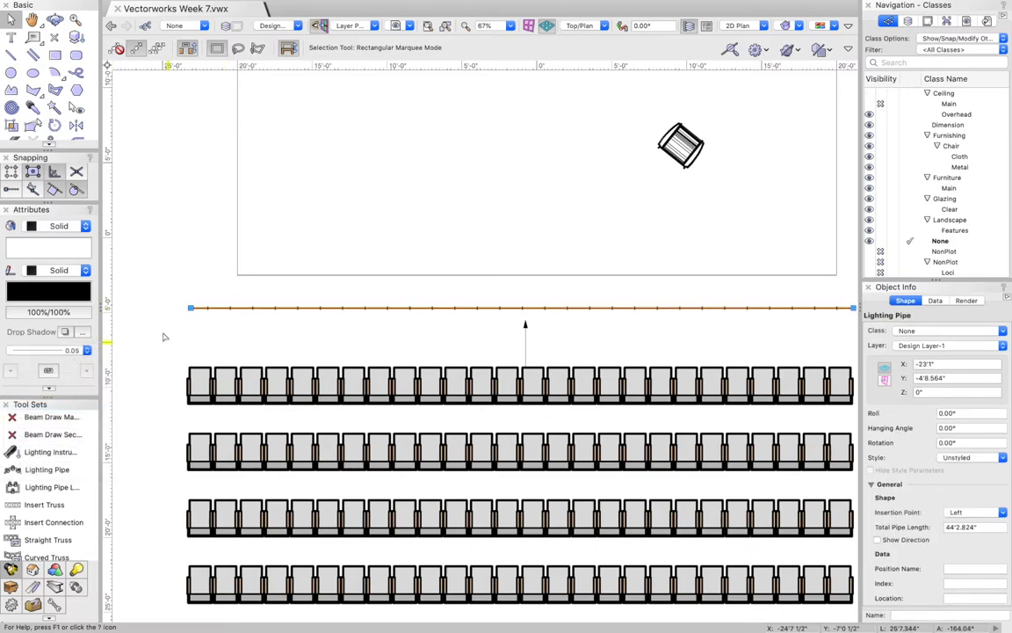
{"action": "left_click", "coordinate": [322, 308]}
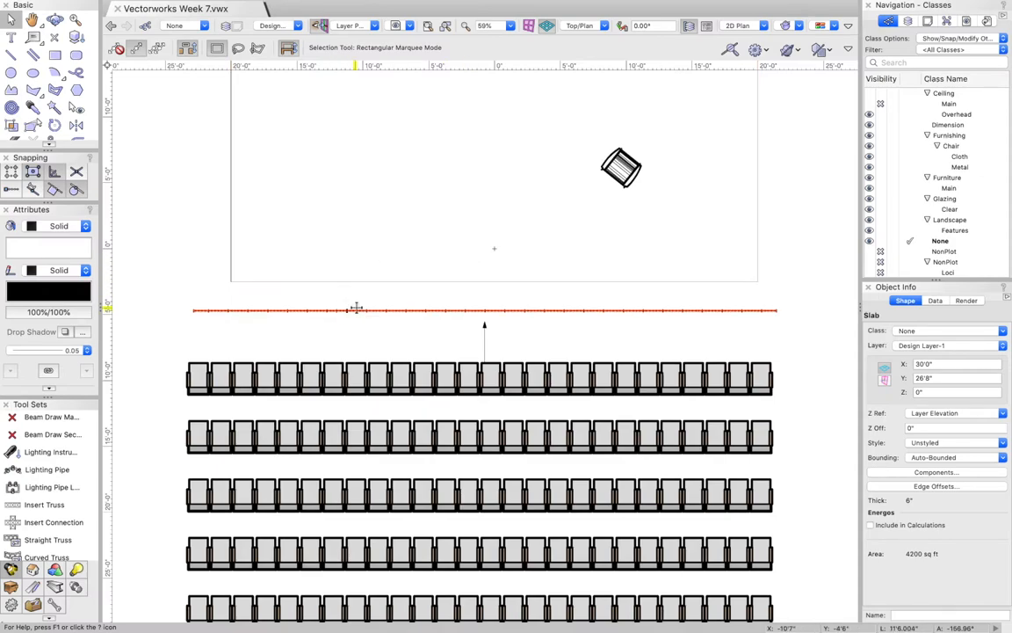
{"action": "left_click", "coordinate": [356, 309]}
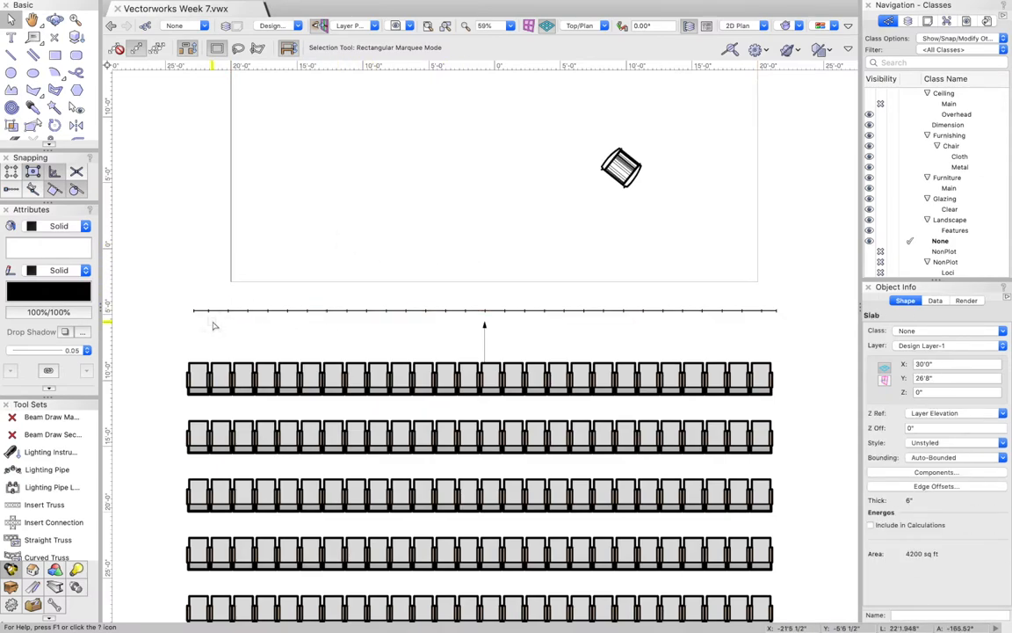
{"action": "left_click", "coordinate": [409, 312]}
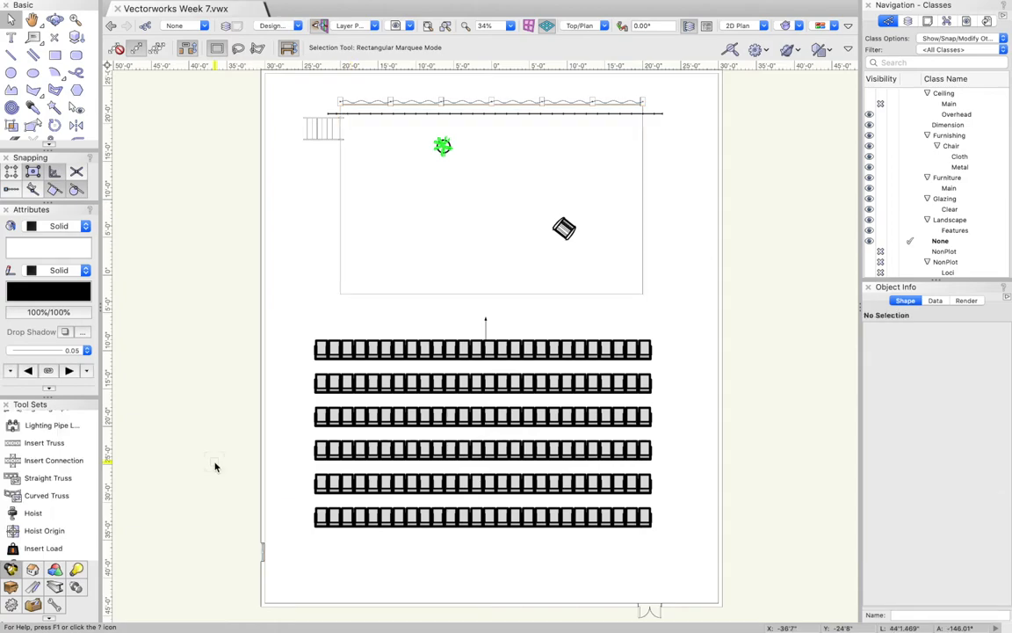
{"action": "mouse_move", "coordinate": [215, 460]}
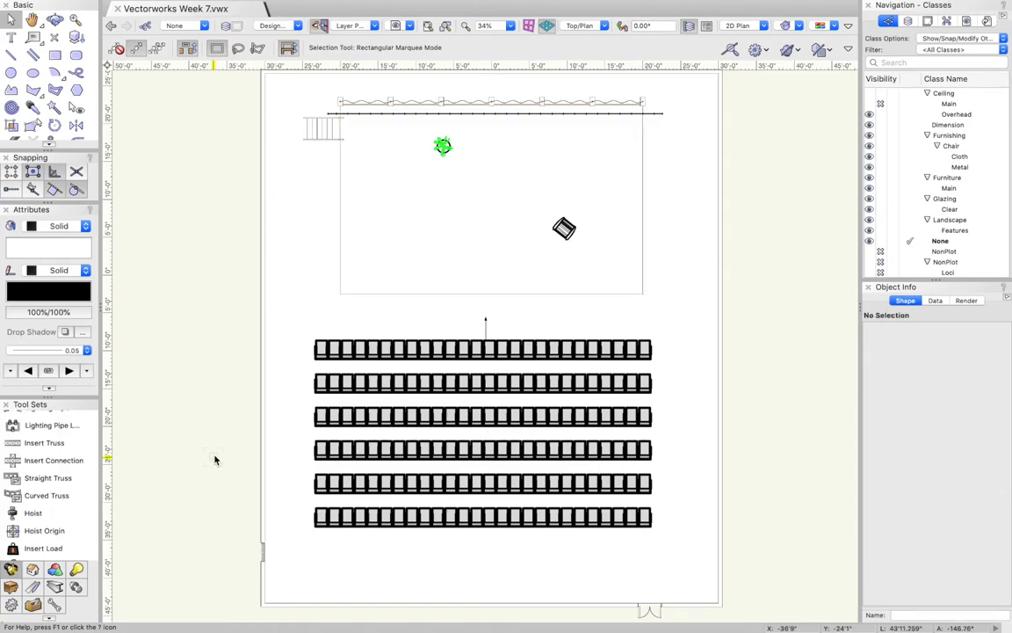
{"action": "mouse_move", "coordinate": [49, 477]}
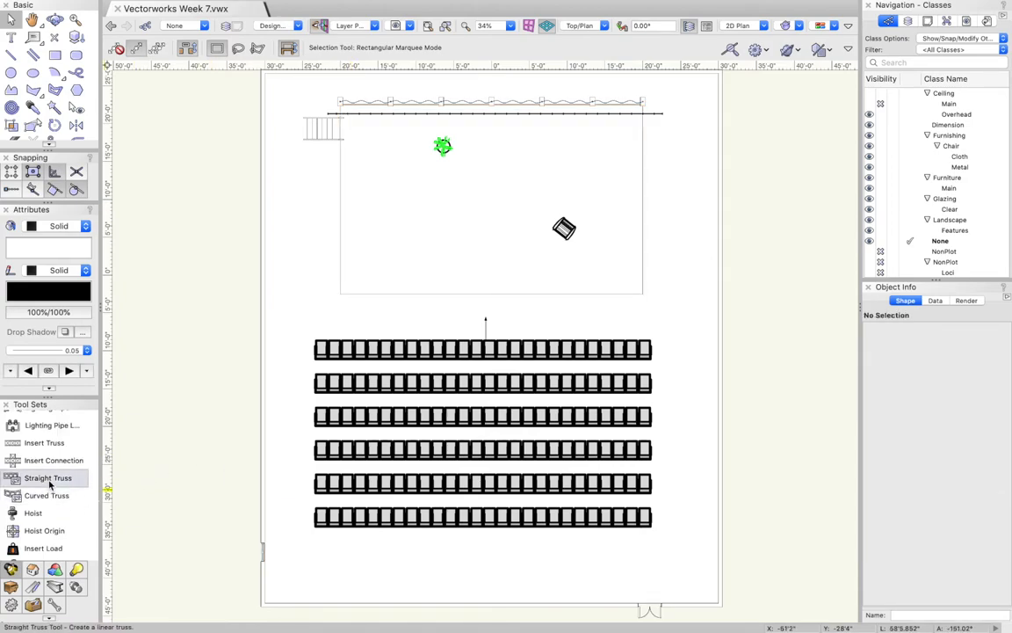
Pick the Straight Truss tool and name the new truss 'FOH Truss'
{"action": "left_click", "coordinate": [42, 477]}
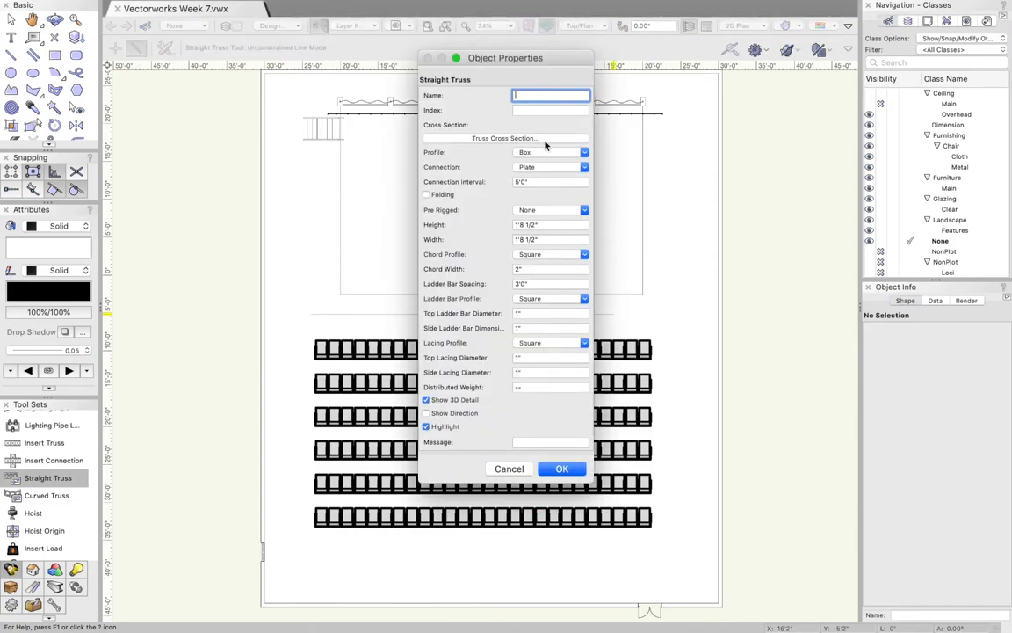
{"action": "type", "text": "FOH Truss"}
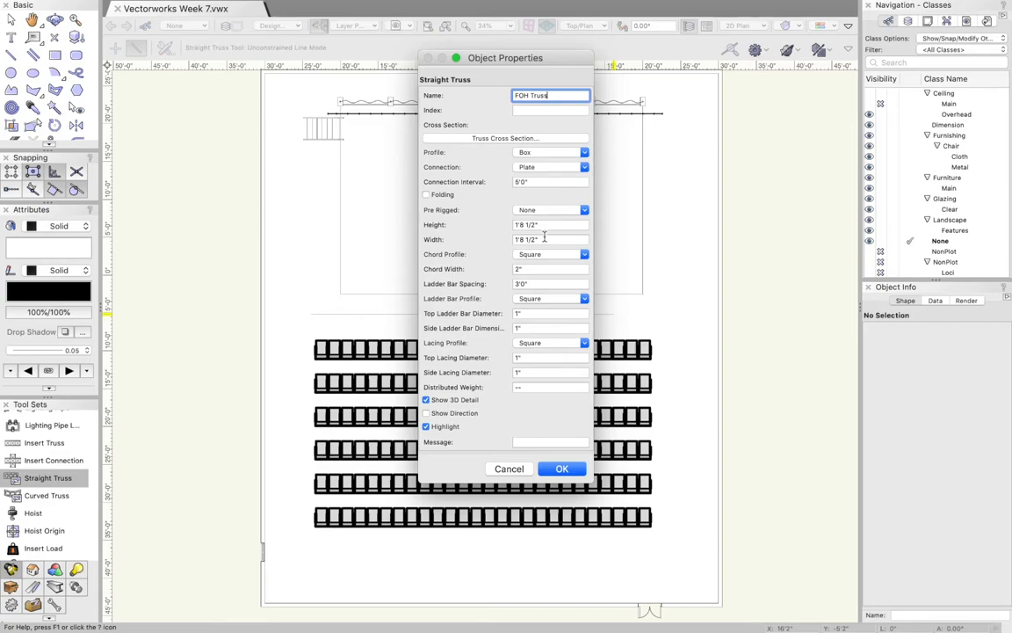
{"action": "mouse_move", "coordinate": [560, 468]}
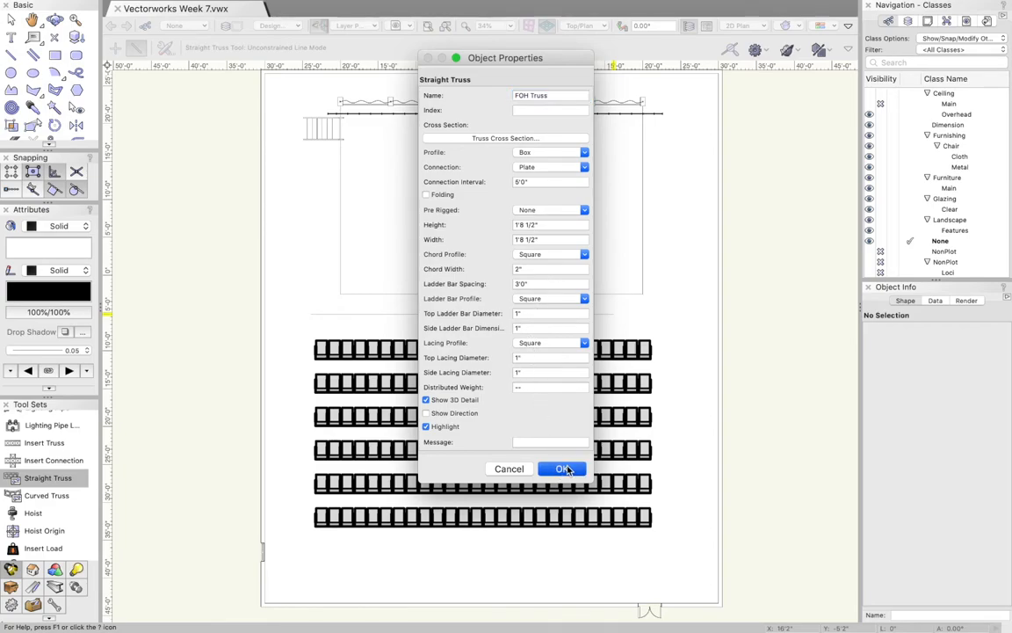
Confirm the FOH Truss settings and draw the 40' truss in front of the seating
{"action": "left_click", "coordinate": [563, 468]}
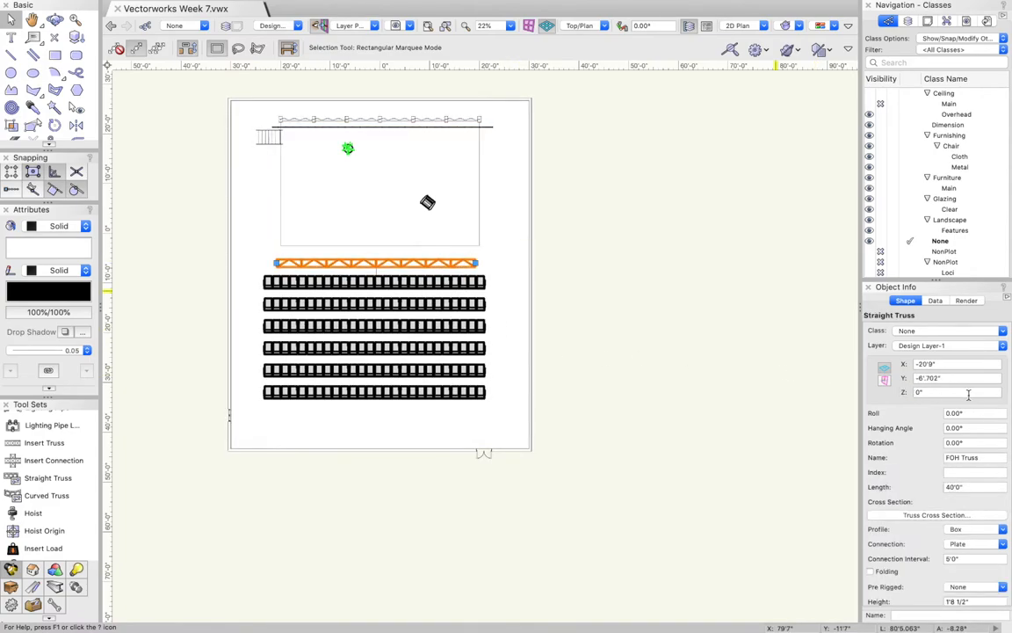
{"action": "left_click", "coordinate": [953, 393]}
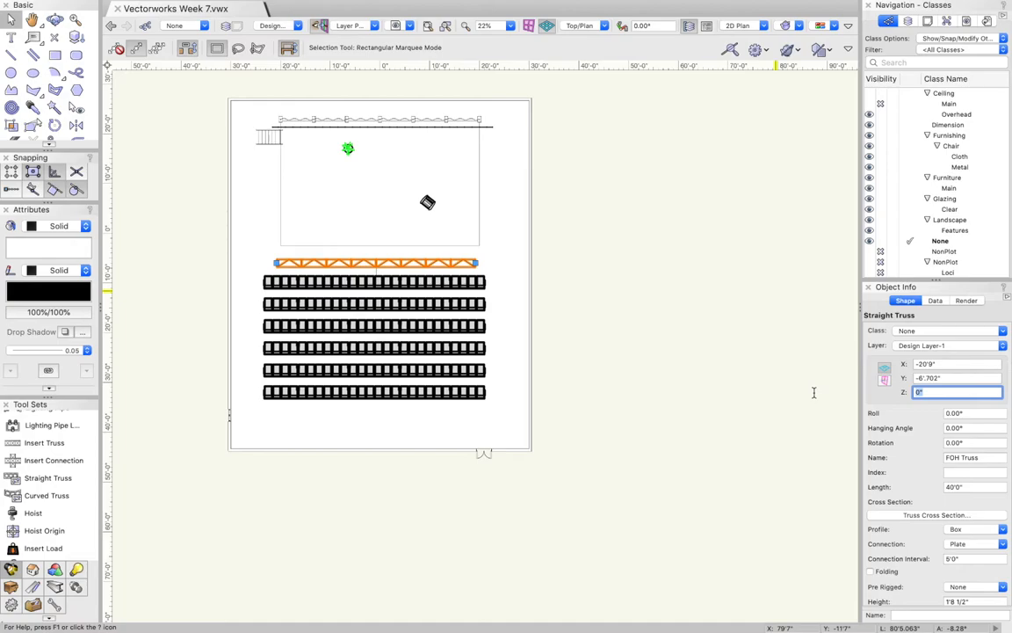
Set the truss Z to 35'0", inspect it in 3D, then return to 2D Plan
{"action": "type", "text": "35'0\""}
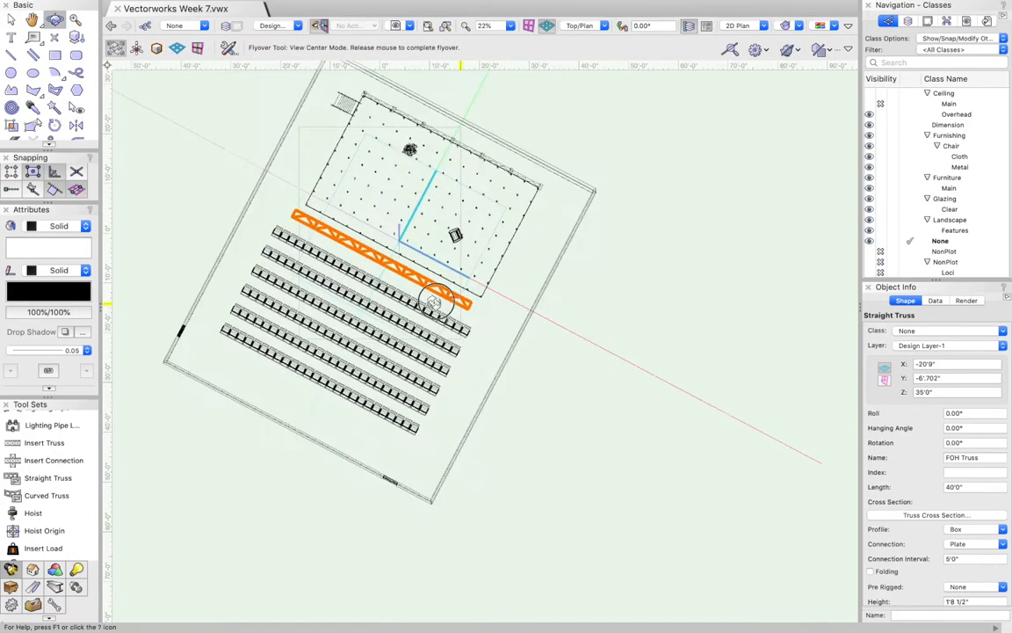
{"action": "left_click_drag", "start_coordinate": [431, 299], "coordinate": [376, 250]}
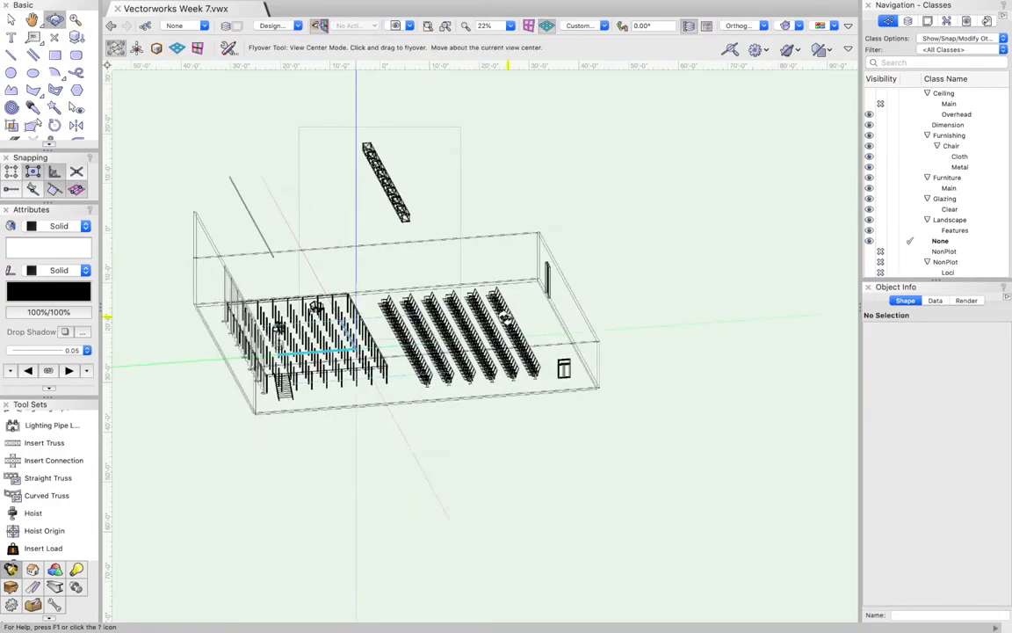
{"action": "mouse_move", "coordinate": [660, 351]}
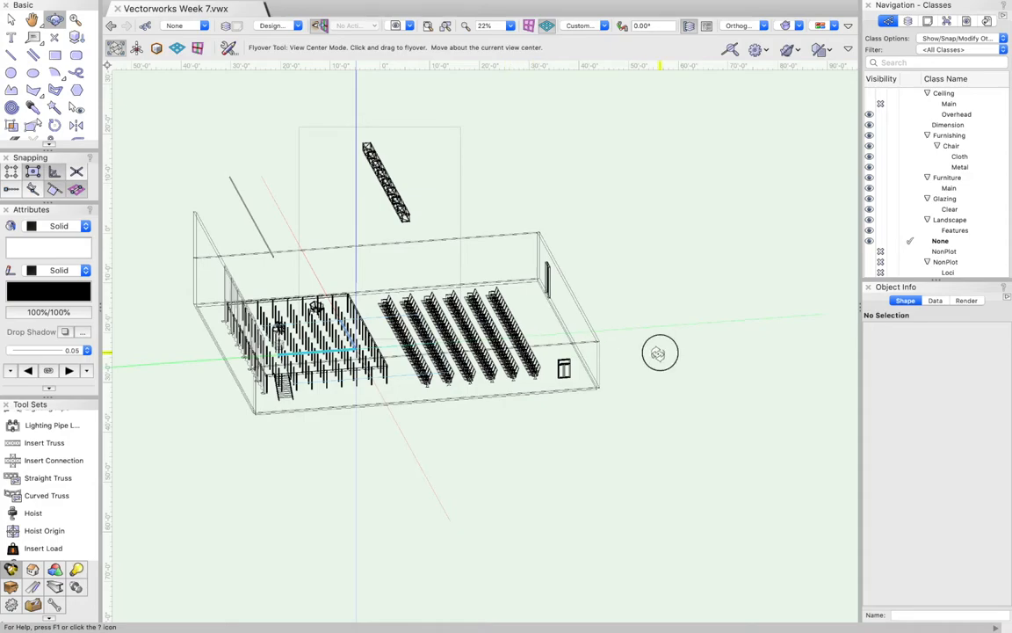
{"action": "left_click_drag", "start_coordinate": [659, 352], "coordinate": [434, 367]}
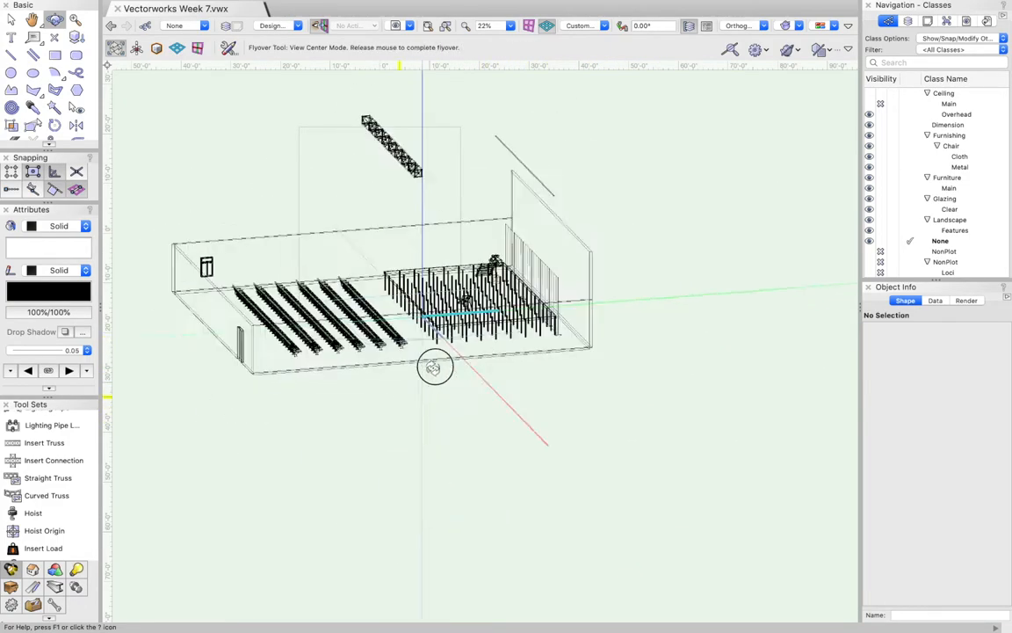
{"action": "left_click_drag", "start_coordinate": [435, 366], "coordinate": [413, 368]}
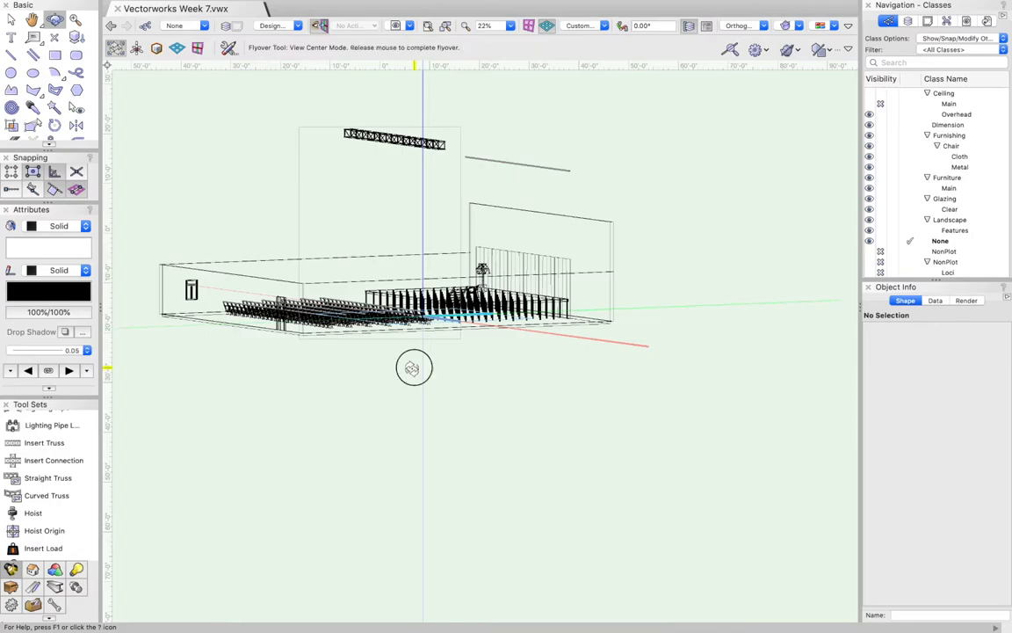
{"action": "left_click", "coordinate": [750, 24]}
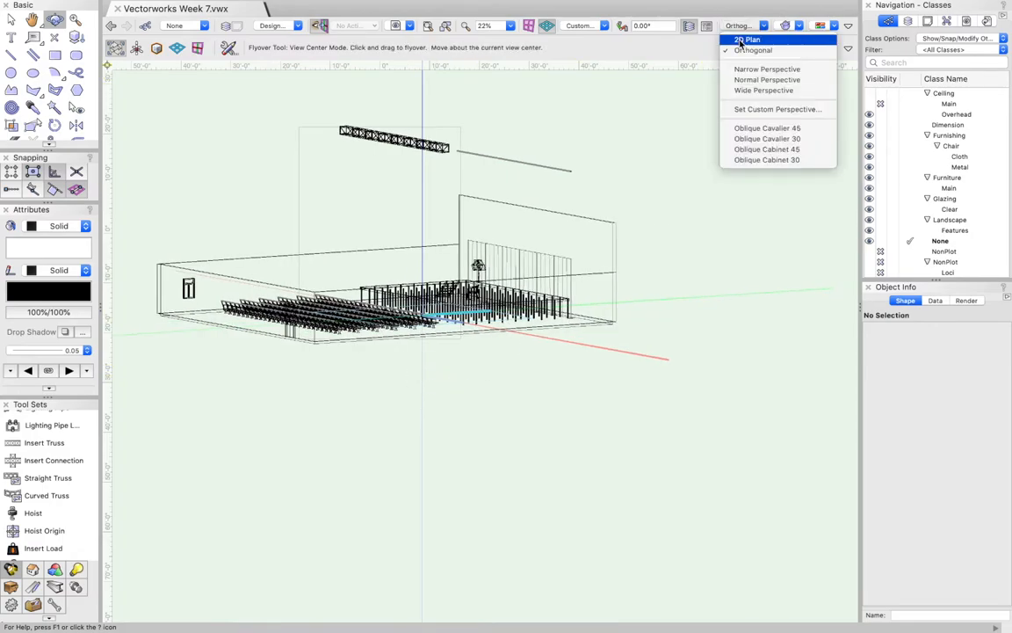
{"action": "left_click", "coordinate": [749, 40]}
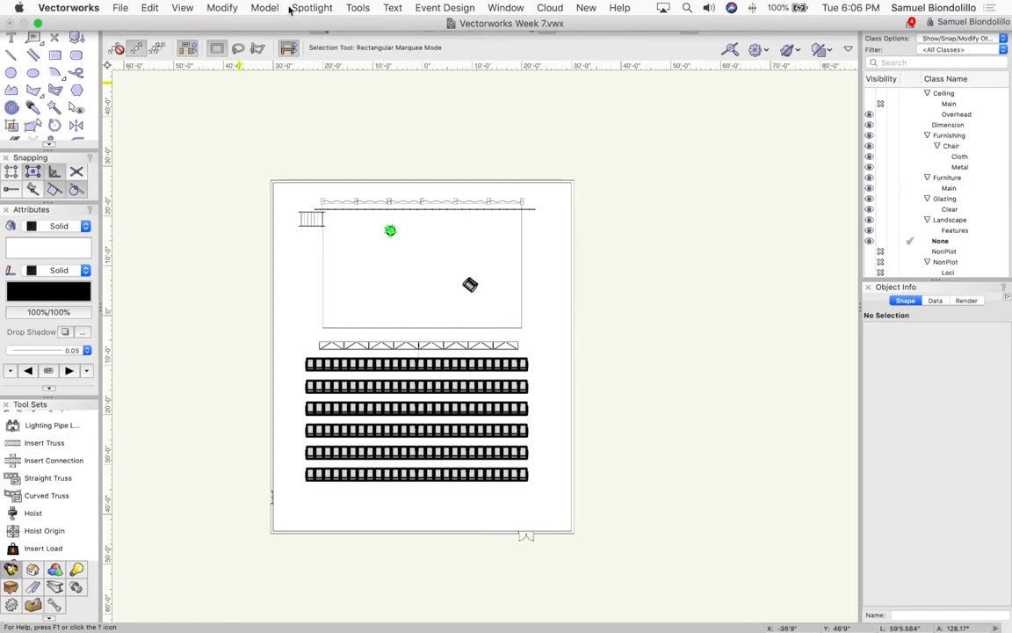
Open the Resource Manager from Window > Palettes and scroll its resource list
{"action": "left_click", "coordinate": [505, 8]}
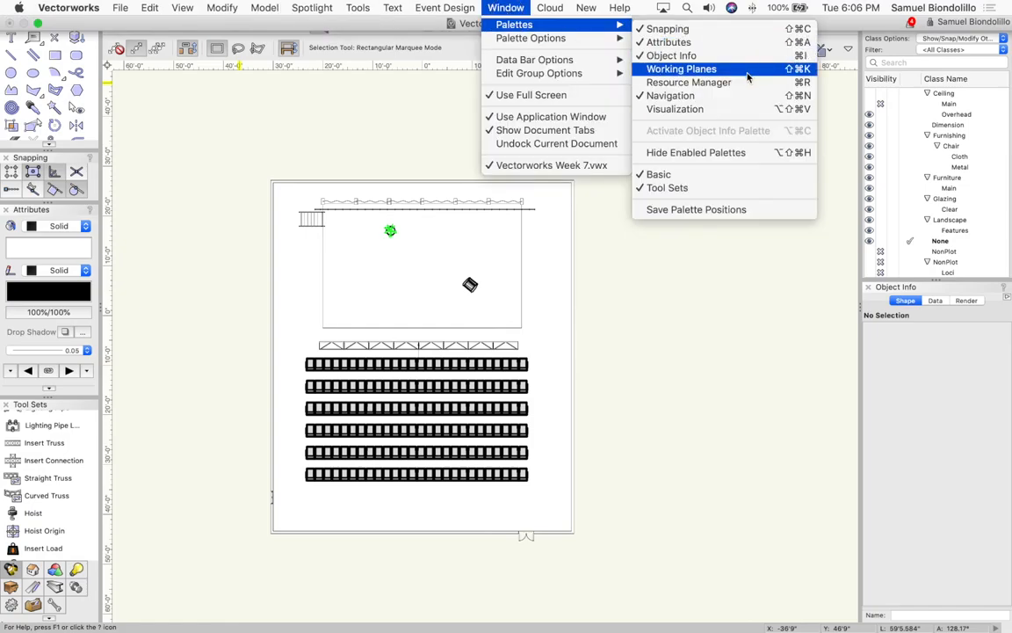
{"action": "left_click", "coordinate": [687, 82]}
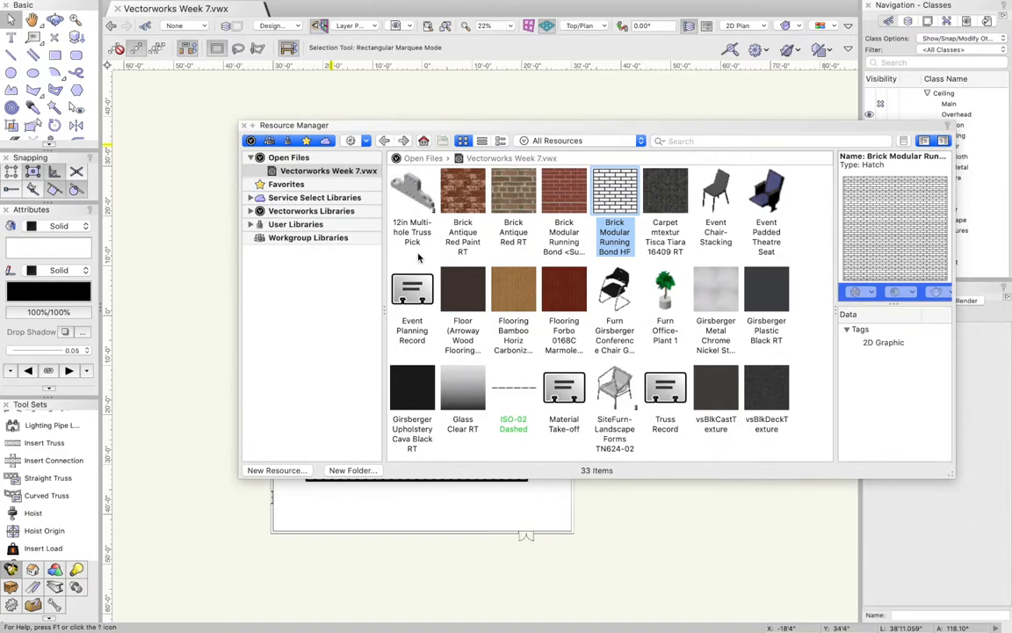
{"action": "scroll", "scroll_direction": "down", "scroll_amount": 3}
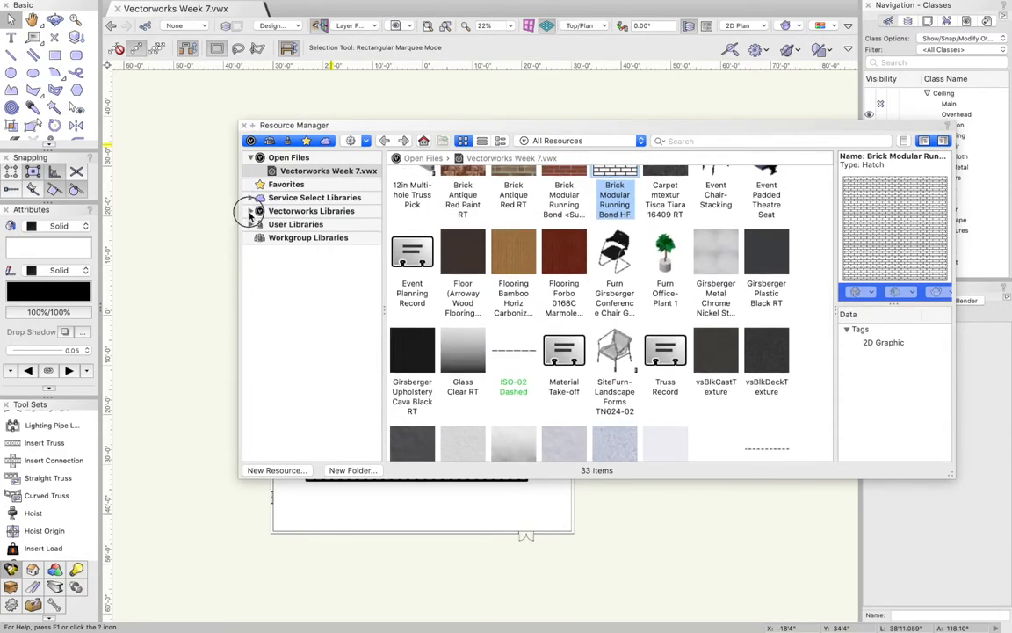
Browse Vectorworks Libraries > Ent Lighting Instruments > ETC Source 4.vwx to the Source 4 folder
{"action": "left_click", "coordinate": [252, 210]}
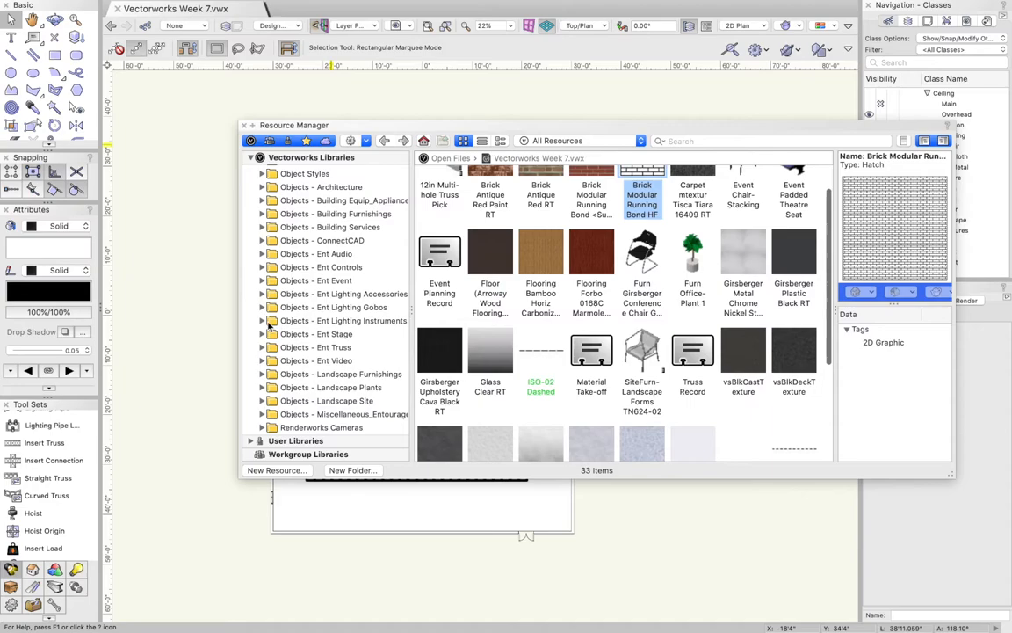
{"action": "left_click", "coordinate": [261, 320]}
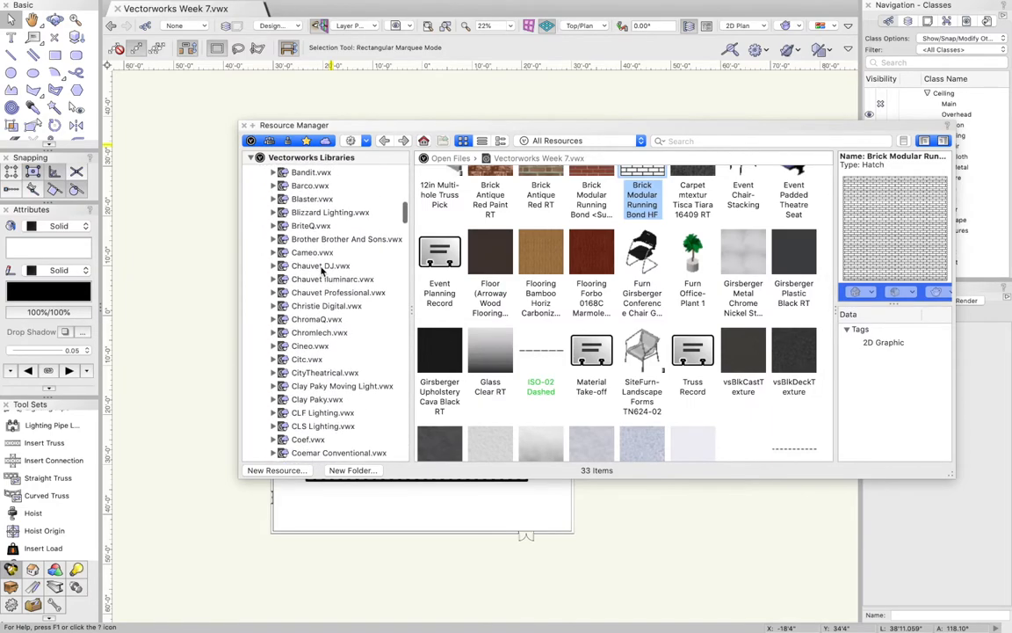
{"action": "scroll", "scroll_direction": "down", "scroll_amount": 3}
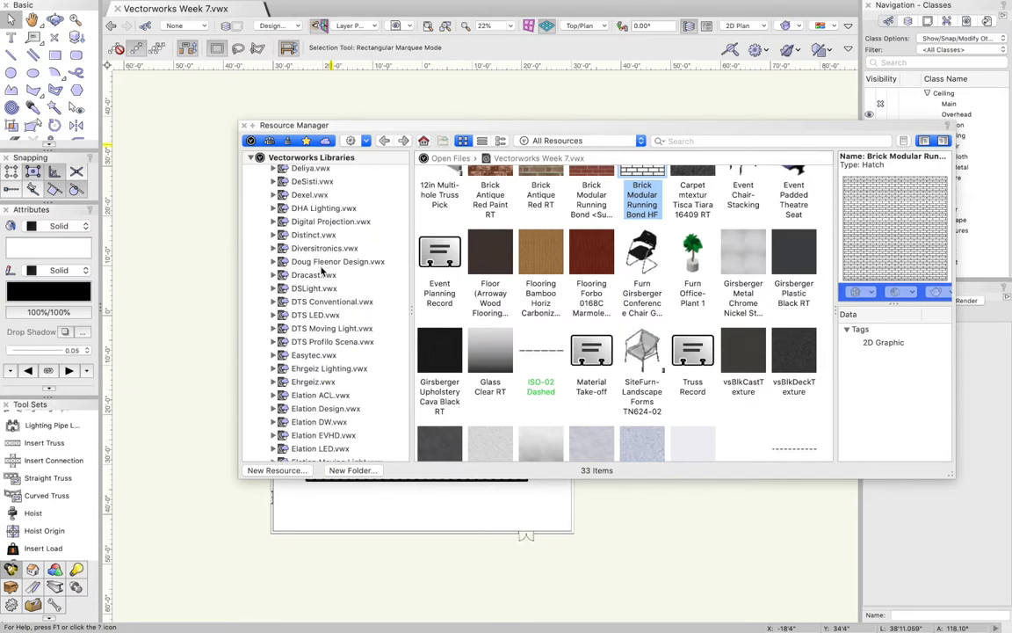
{"action": "scroll", "scroll_direction": "down", "scroll_amount": 3}
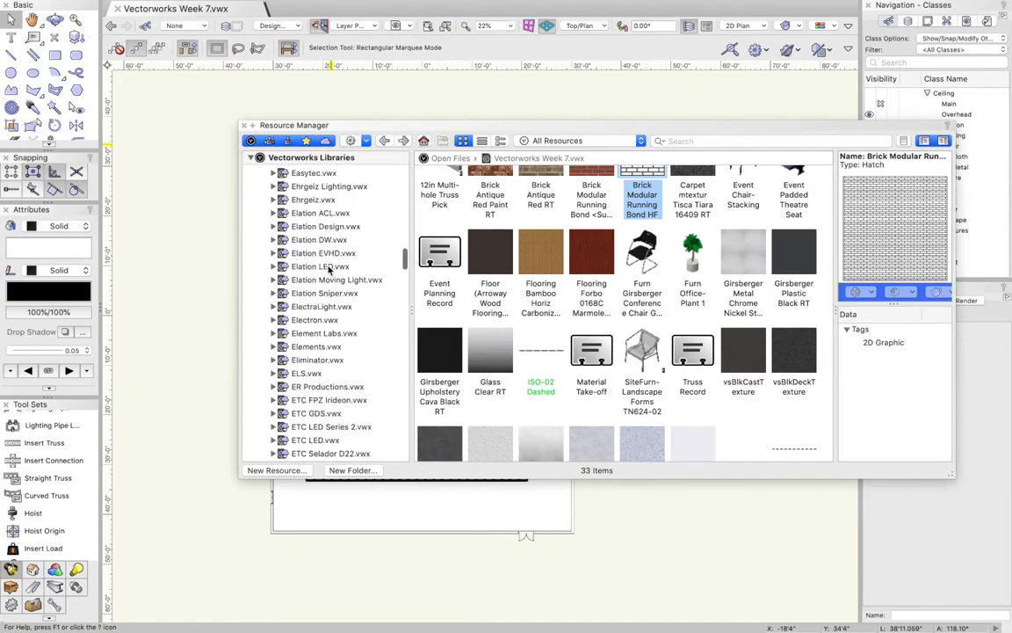
{"action": "scroll", "scroll_direction": "down", "scroll_amount": 3}
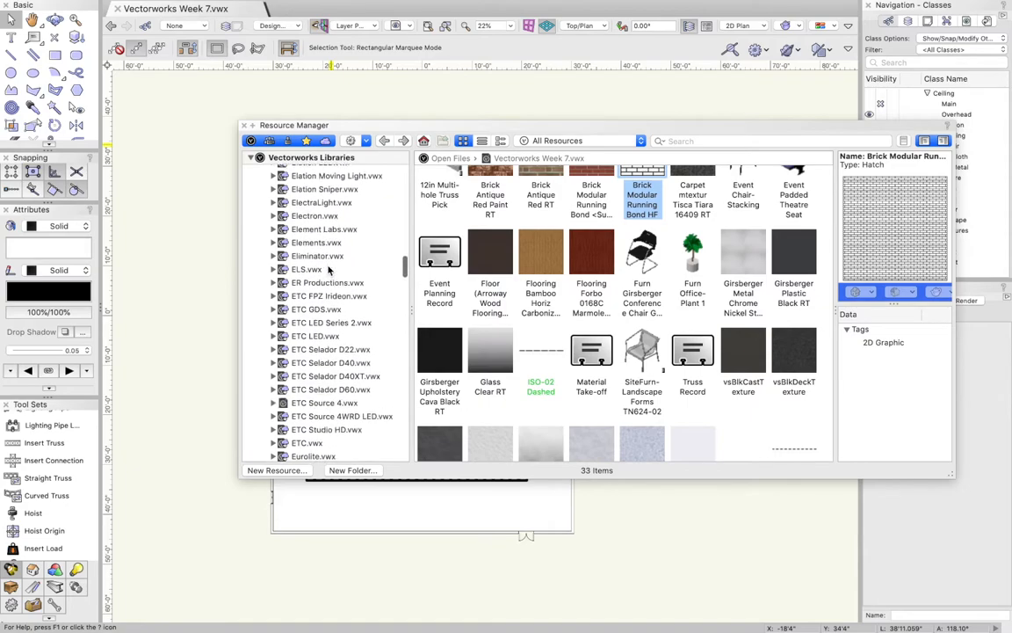
{"action": "scroll", "scroll_direction": "down", "scroll_amount": 3}
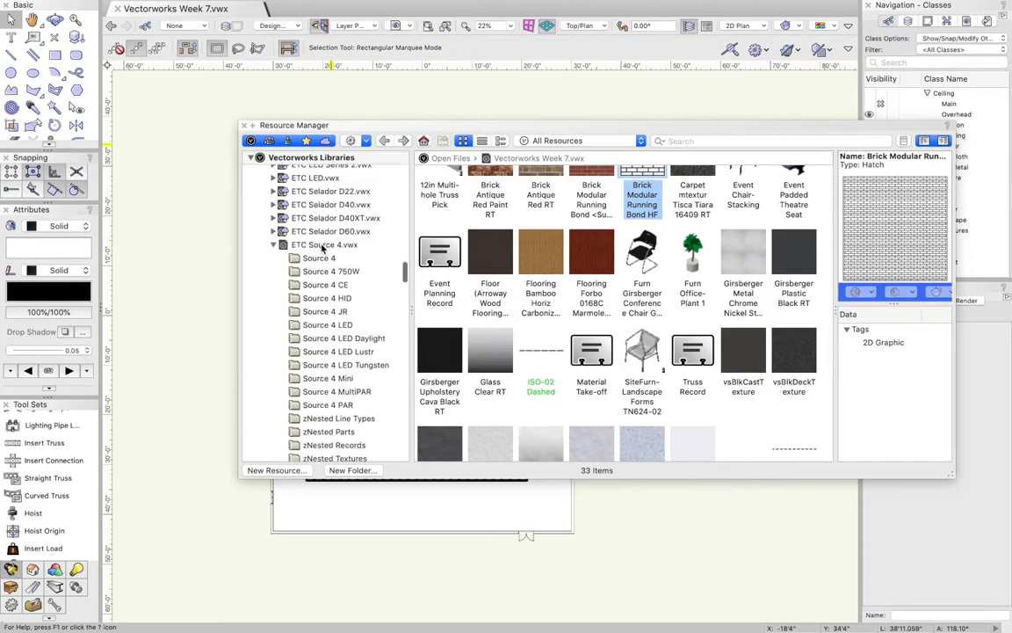
{"action": "left_click", "coordinate": [318, 258]}
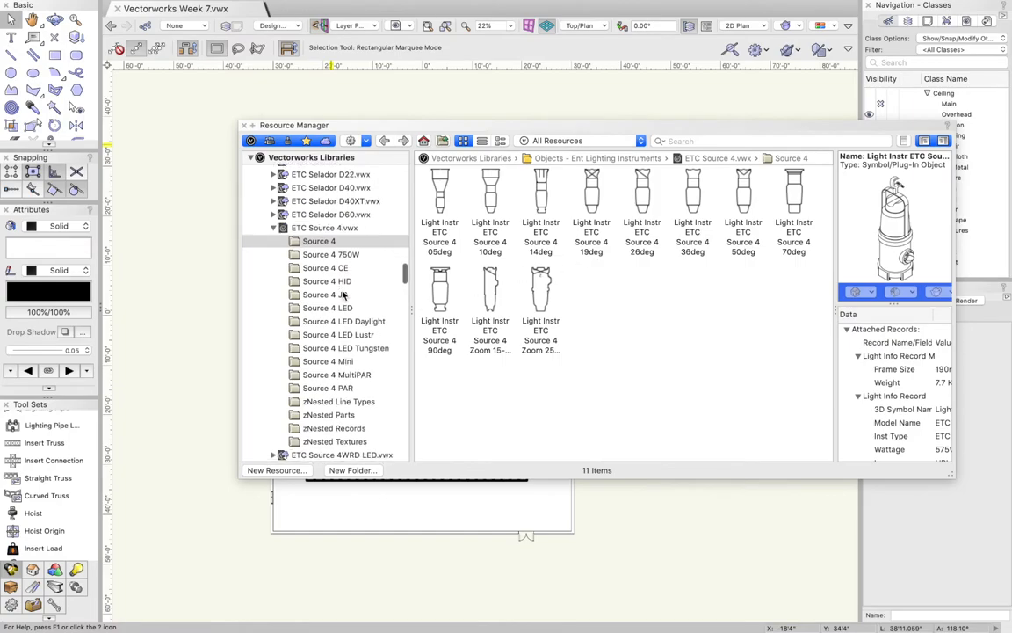
{"action": "left_click", "coordinate": [325, 361]}
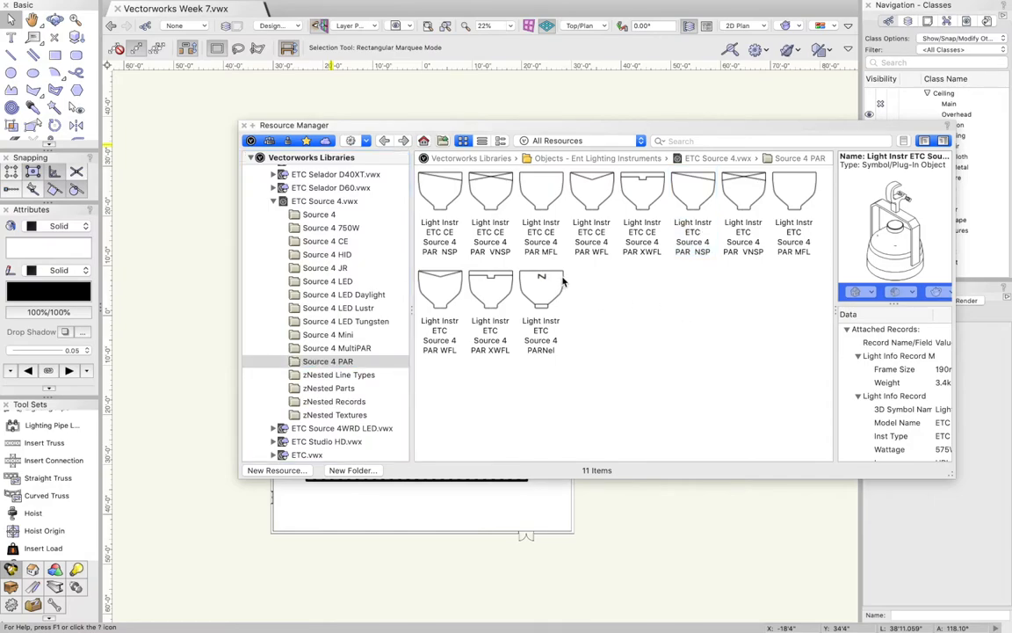
{"action": "mouse_move", "coordinate": [621, 284]}
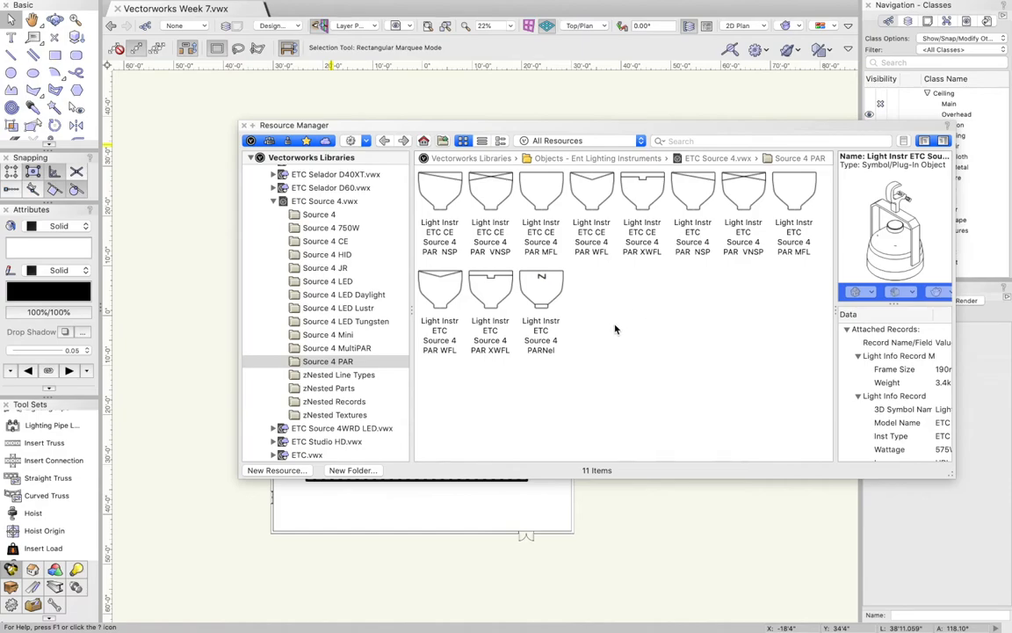
{"action": "mouse_move", "coordinate": [491, 329]}
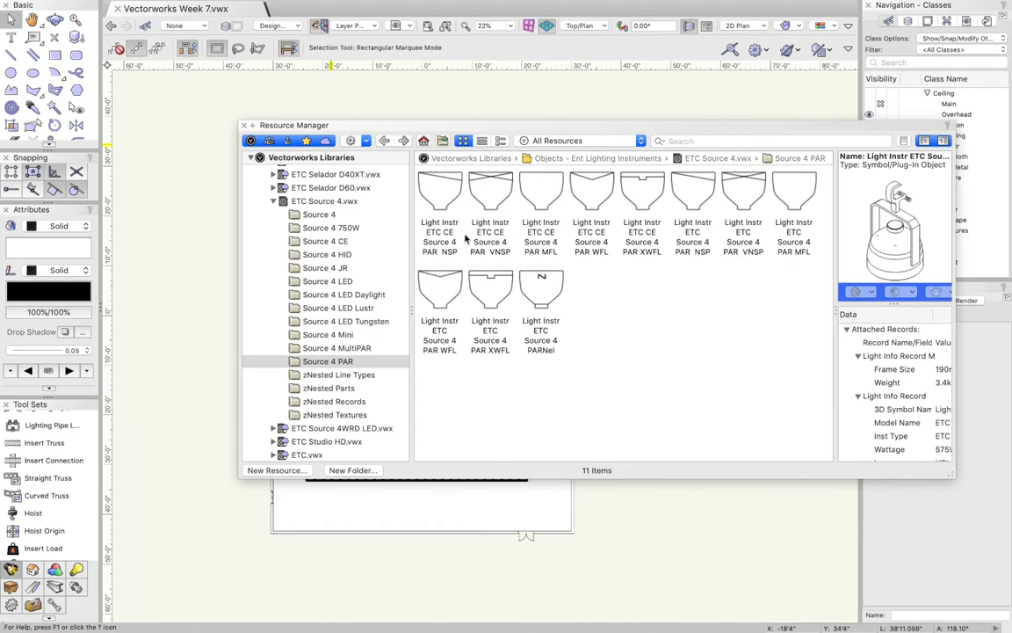
{"action": "left_click", "coordinate": [318, 214]}
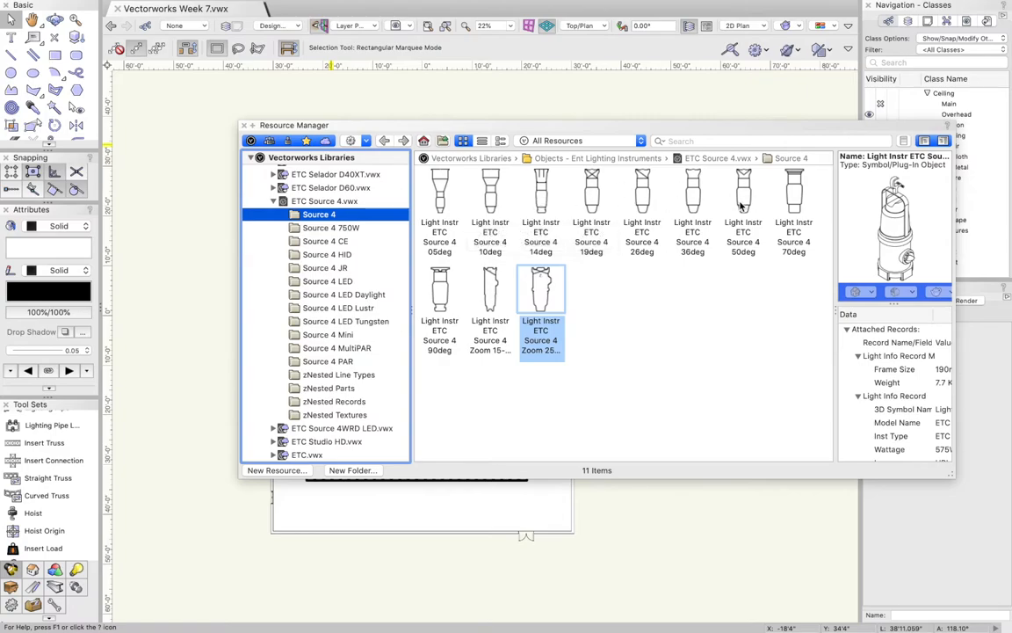
Place a Light Instr ETC Source 4 36deg on the FOH Truss at 35' height
{"action": "left_click", "coordinate": [692, 202]}
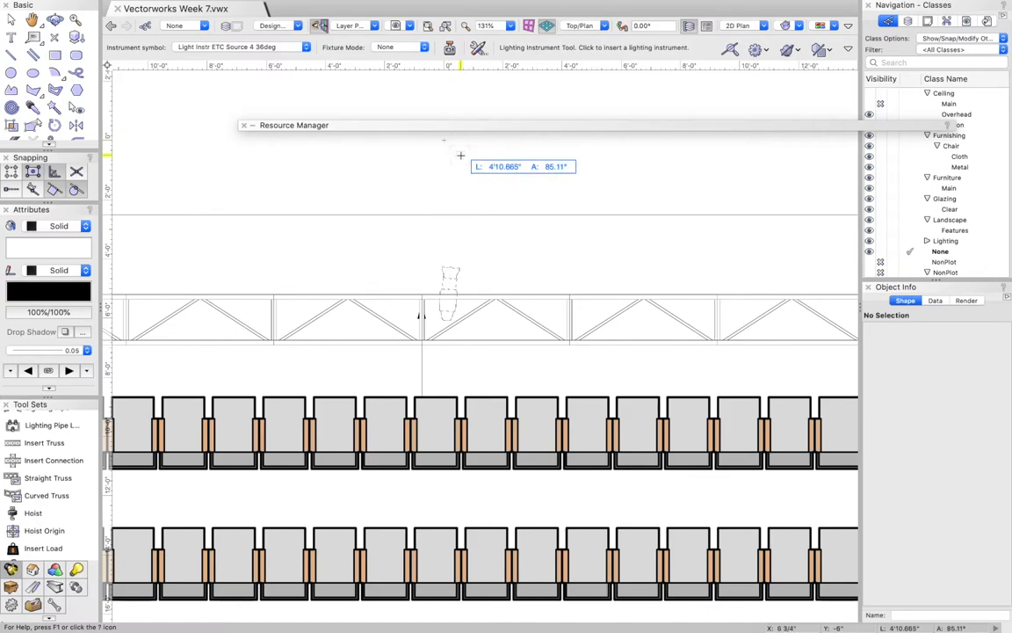
{"action": "mouse_move", "coordinate": [447, 159]}
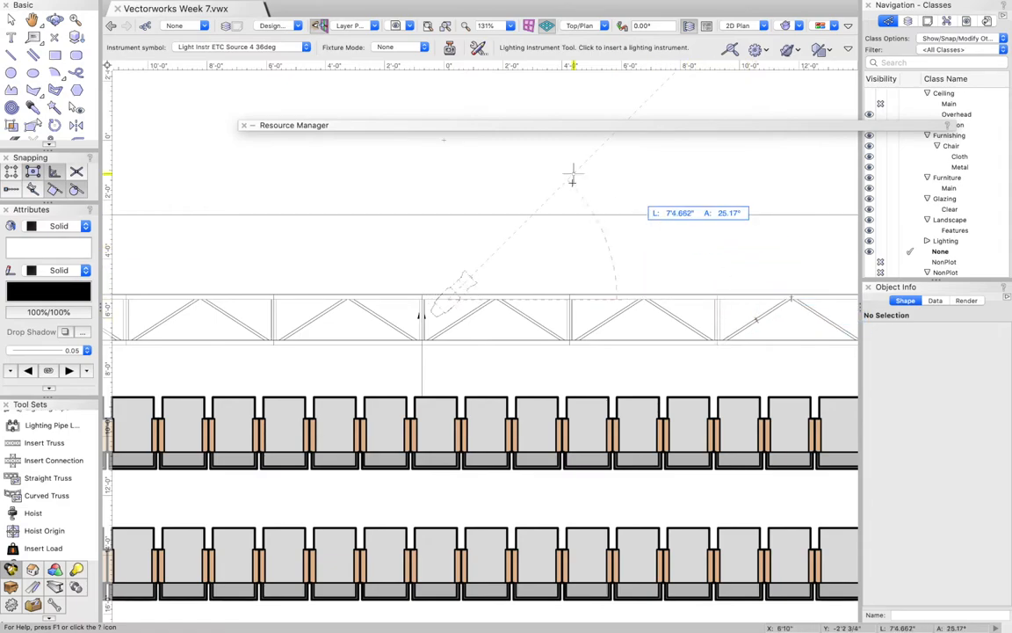
{"action": "mouse_move", "coordinate": [265, 193]}
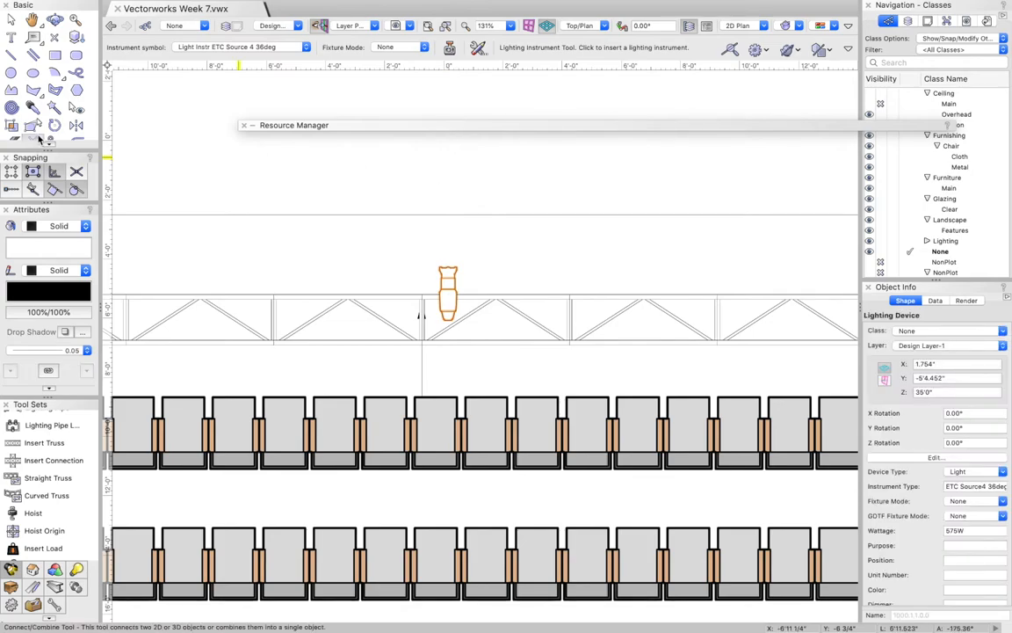
{"action": "left_click", "coordinate": [57, 16]}
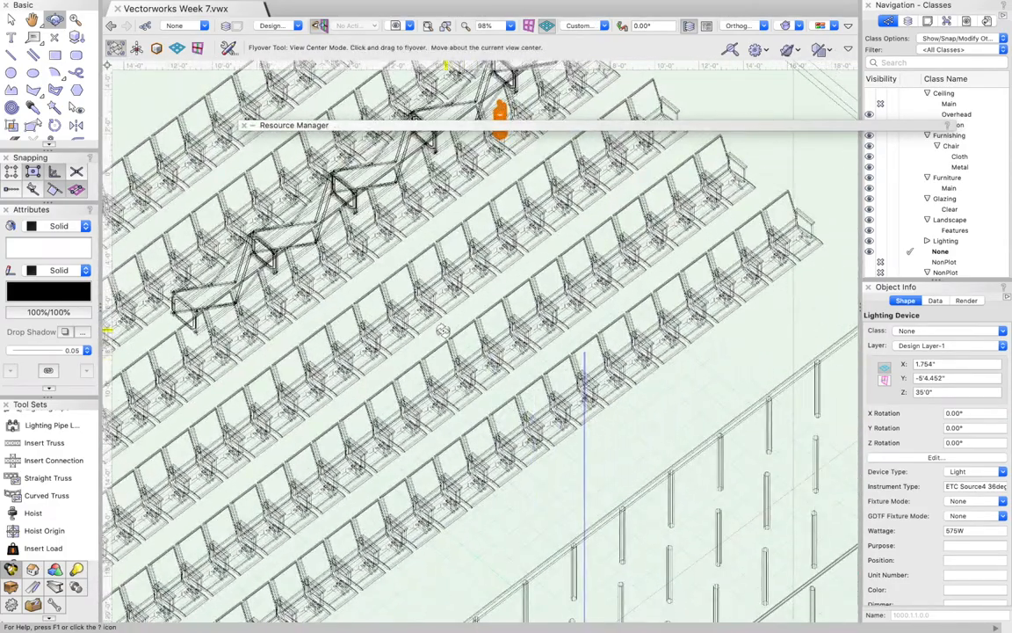
Orbit the shaded 3D model to view the instrument beneath the truss over the seating
{"action": "left_click_drag", "start_coordinate": [444, 329], "coordinate": [488, 365]}
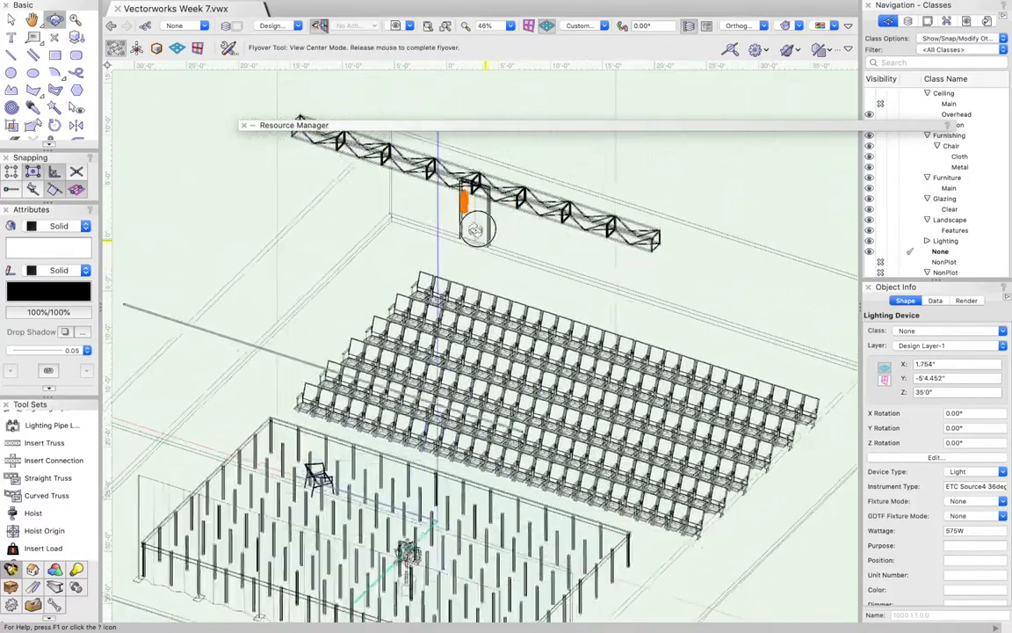
{"action": "left_click", "coordinate": [754, 49]}
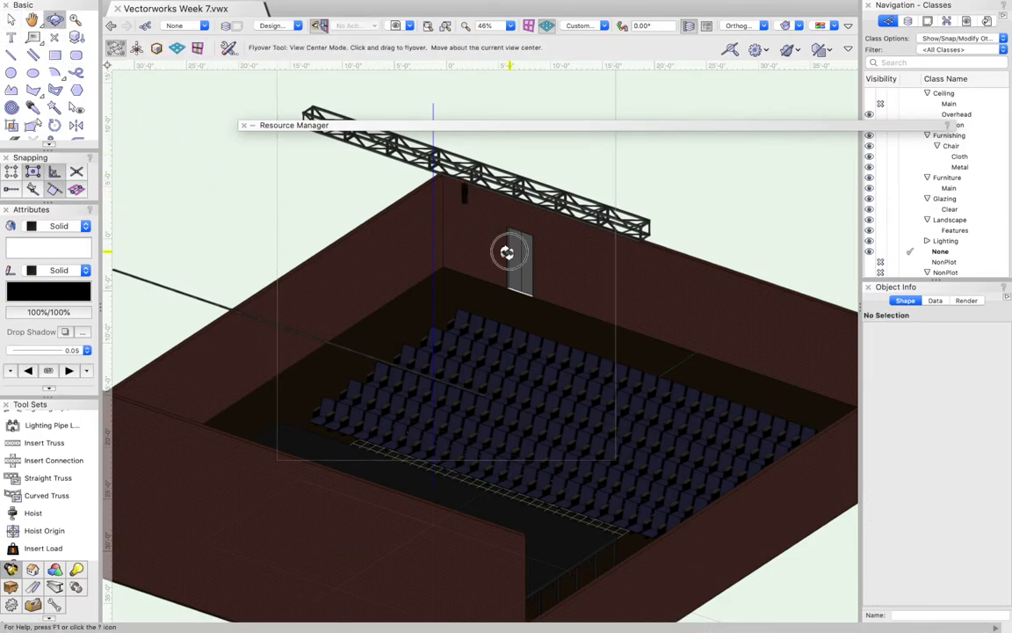
{"action": "left_click_drag", "start_coordinate": [508, 252], "coordinate": [402, 301]}
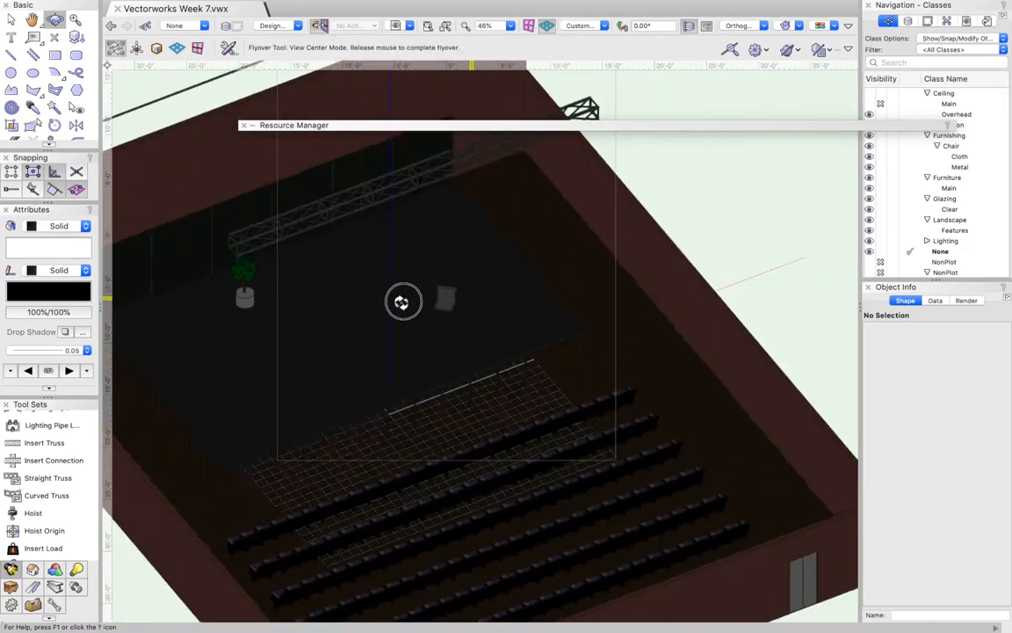
{"action": "left_click_drag", "start_coordinate": [401, 302], "coordinate": [402, 287]}
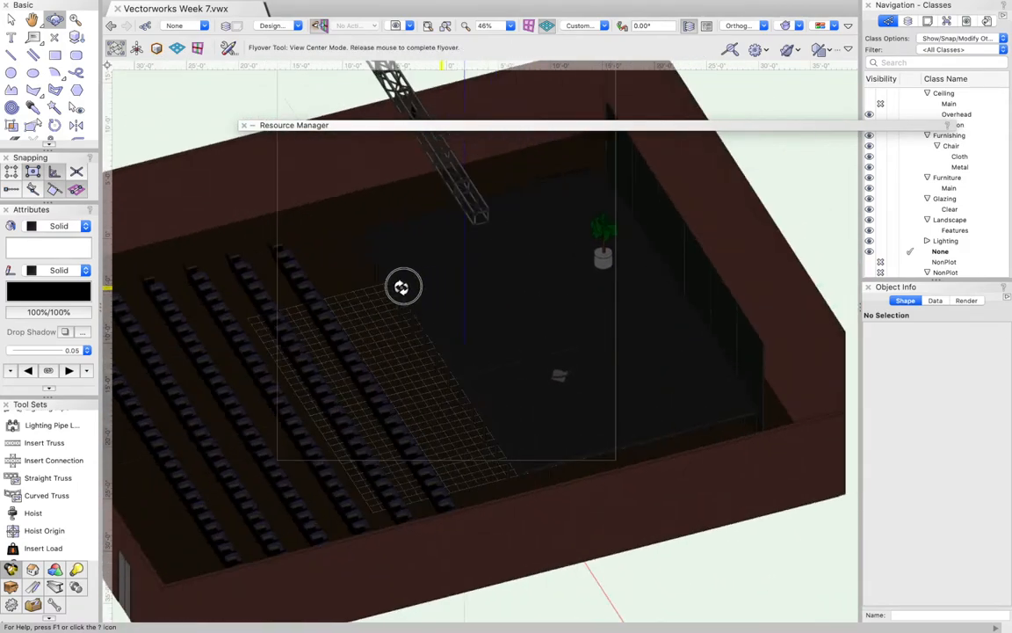
{"action": "left_click_drag", "start_coordinate": [404, 287], "coordinate": [633, 286]}
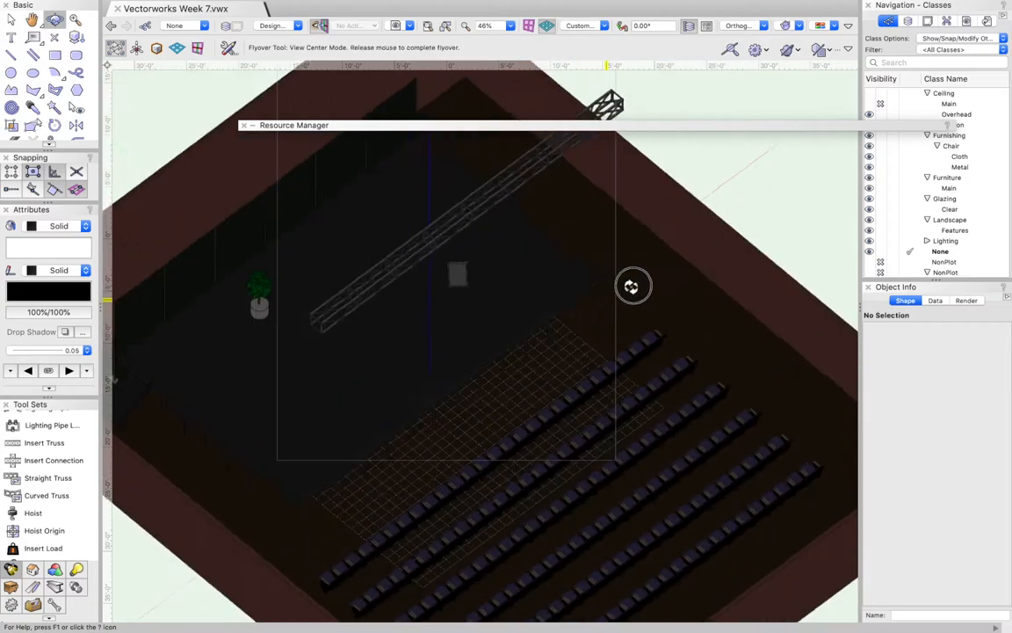
{"action": "left_click", "coordinate": [756, 26]}
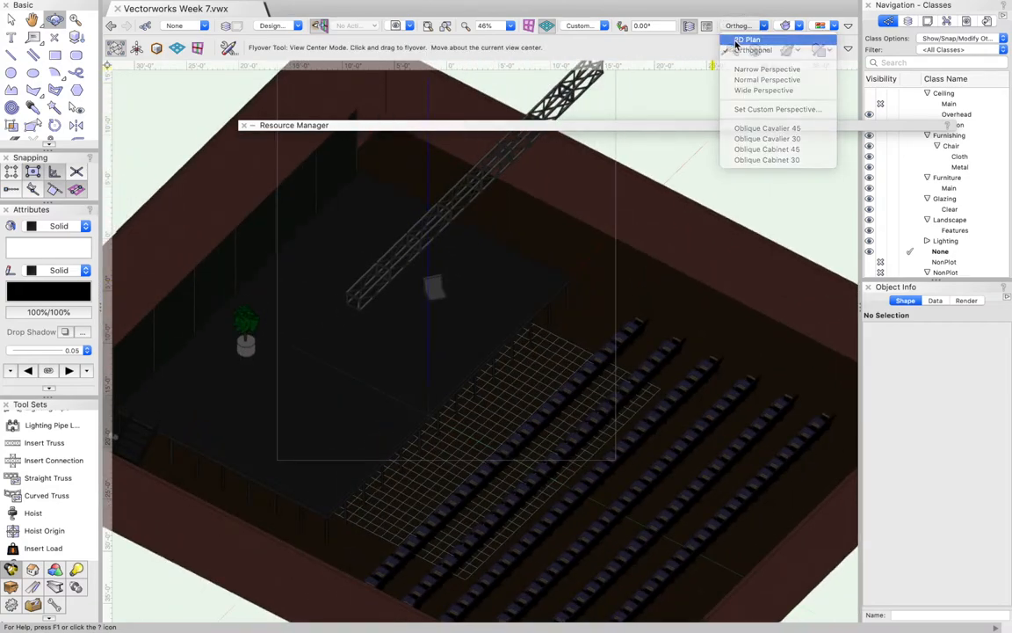
{"action": "left_click", "coordinate": [750, 42]}
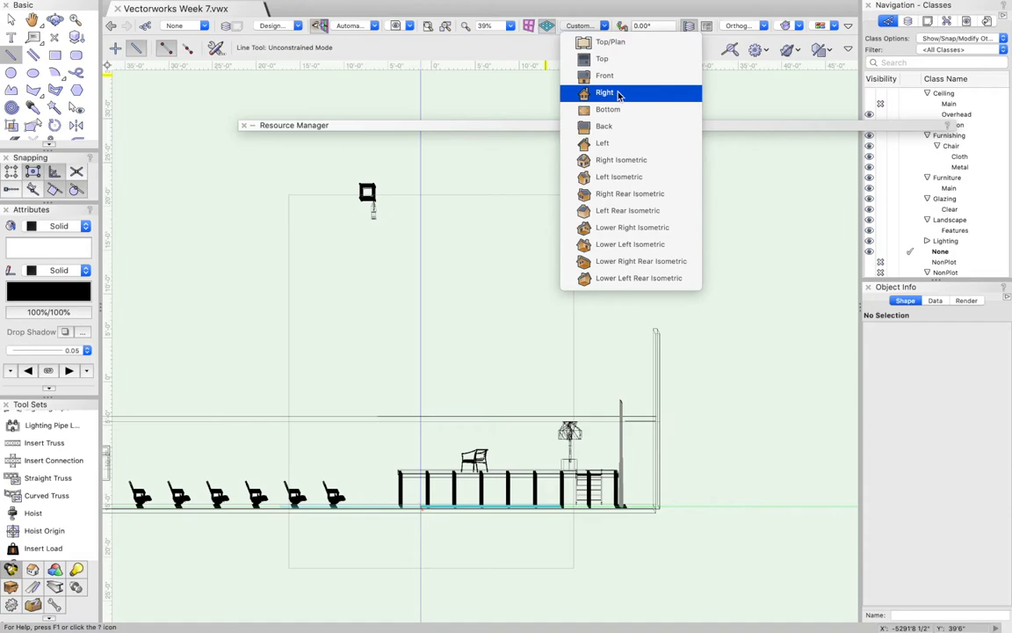
Show the Right standard view with the instrument hanging above the stage
{"action": "left_click", "coordinate": [604, 93]}
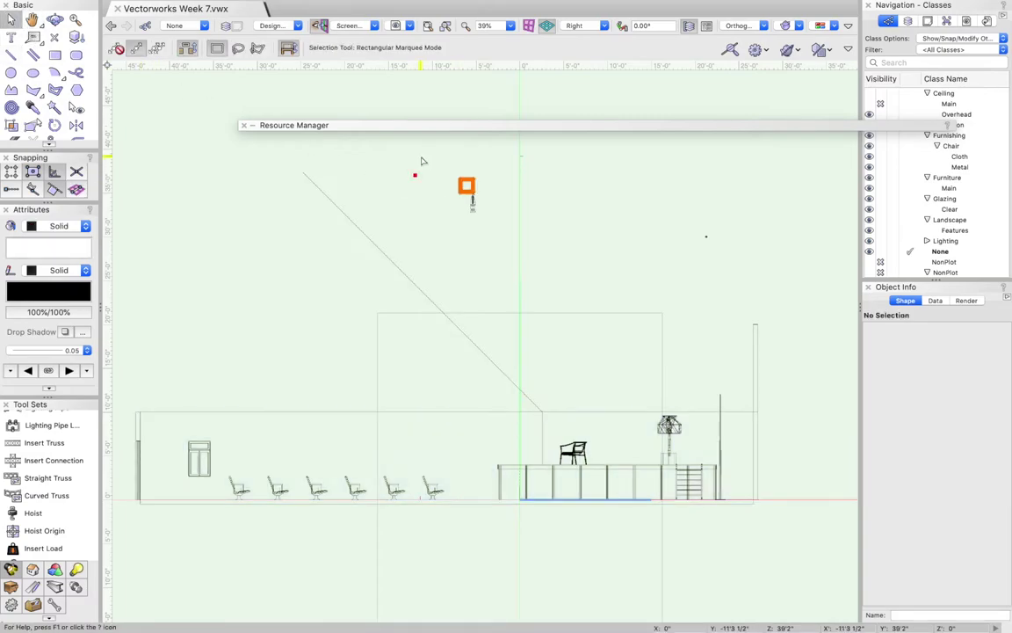
{"action": "left_click", "coordinate": [466, 186]}
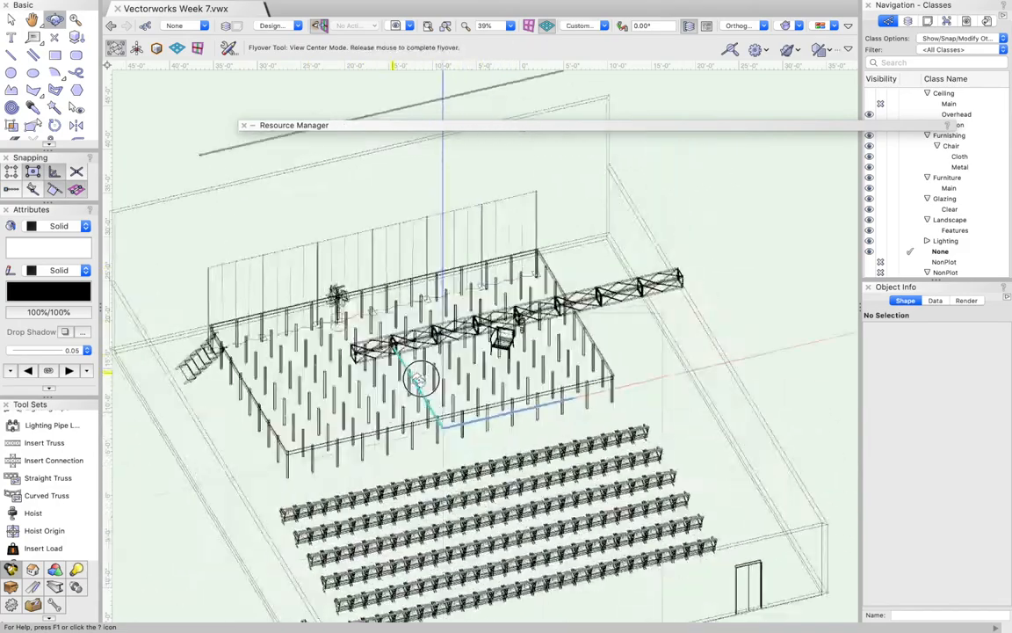
Orbit the model to look over the truss and its instrument
{"action": "left_click_drag", "start_coordinate": [420, 378], "coordinate": [338, 347]}
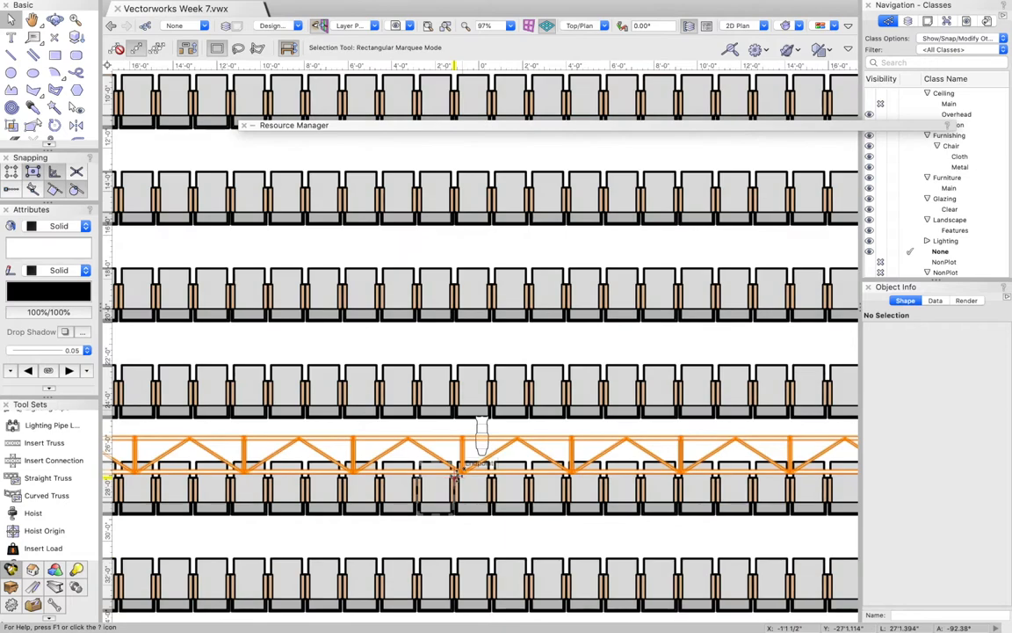
Open the Source 4 PAR folder in the ETC Source 4 library and move the window aside
{"action": "scroll", "scroll_direction": "down", "scroll_amount": 3}
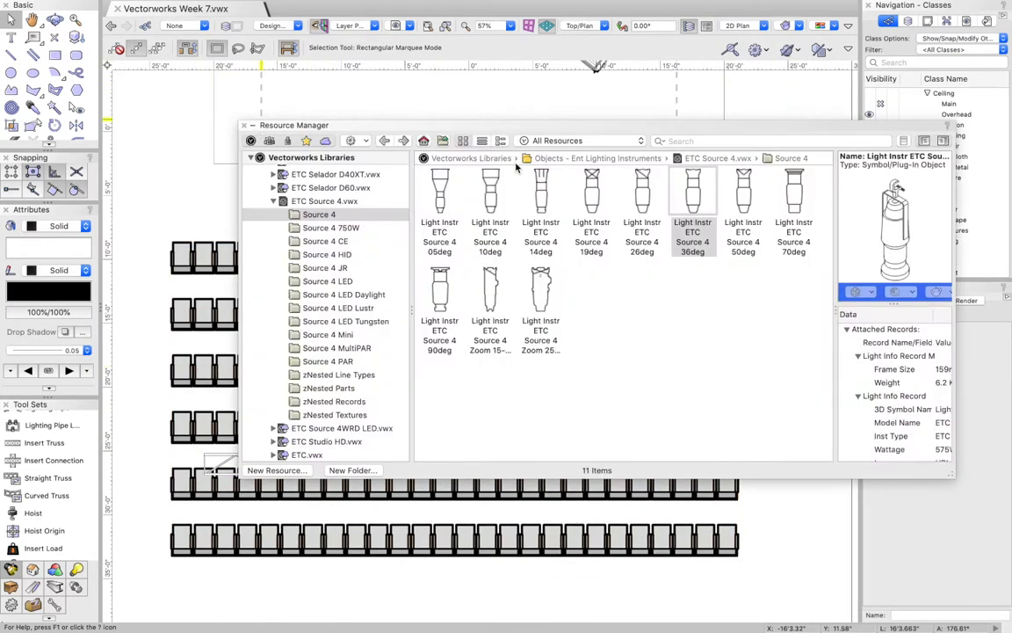
{"action": "mouse_move", "coordinate": [481, 205]}
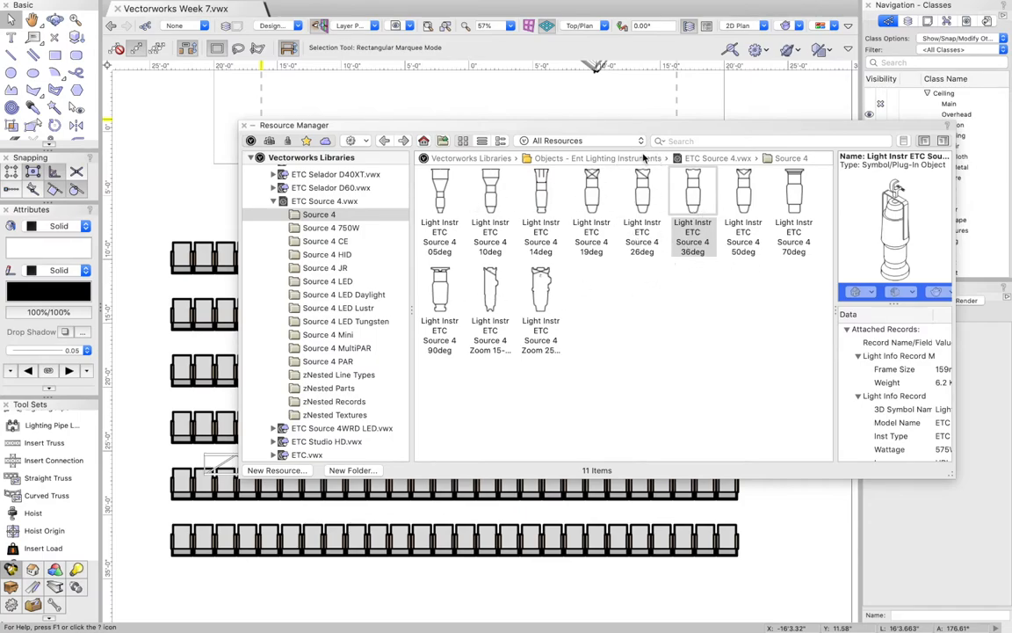
{"action": "mouse_move", "coordinate": [621, 319]}
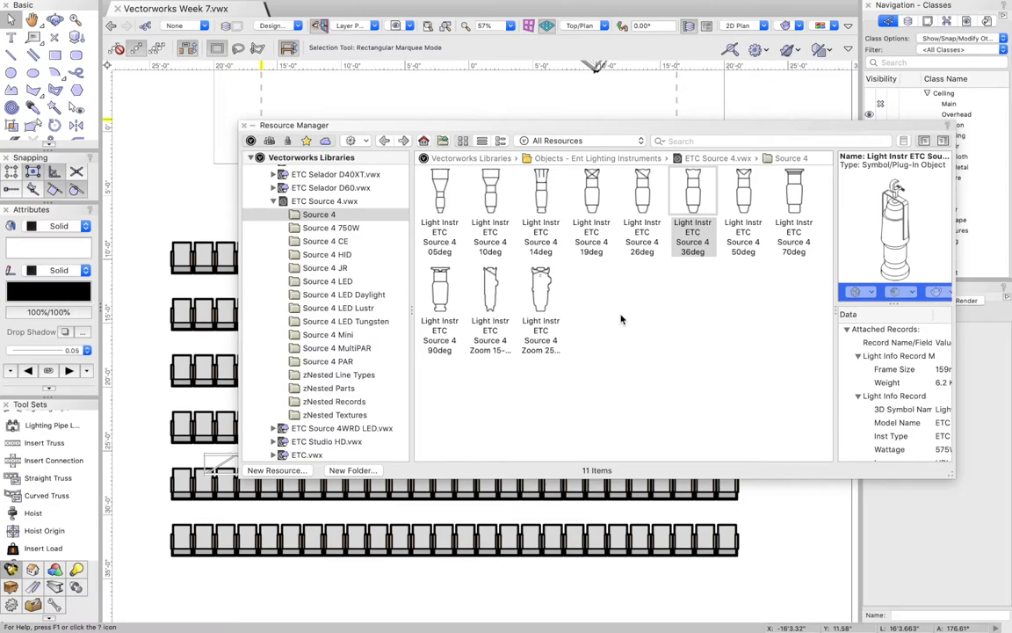
{"action": "mouse_move", "coordinate": [440, 193]}
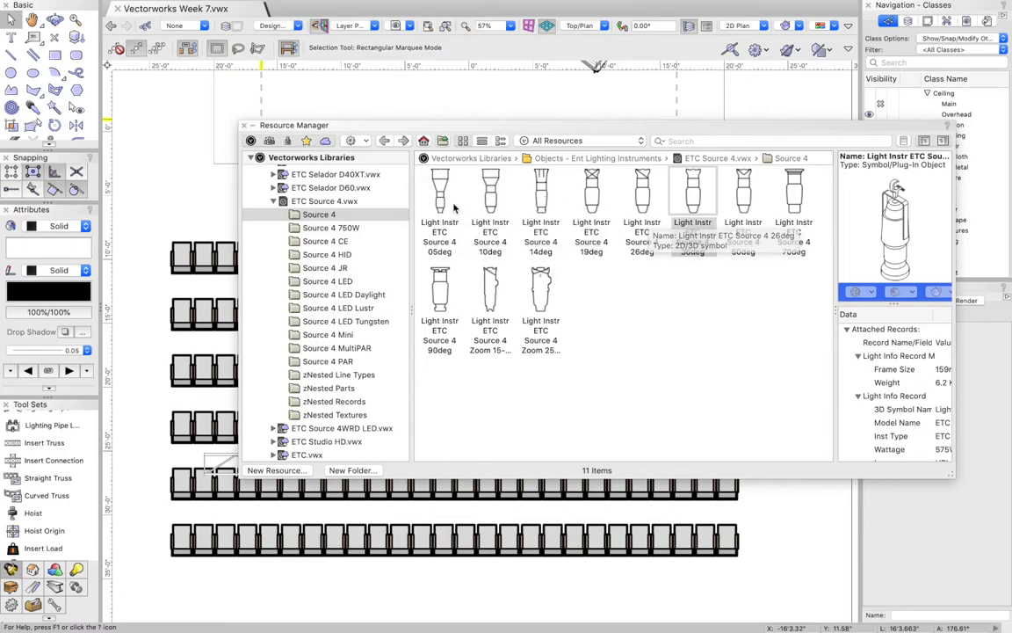
{"action": "mouse_move", "coordinate": [743, 198]}
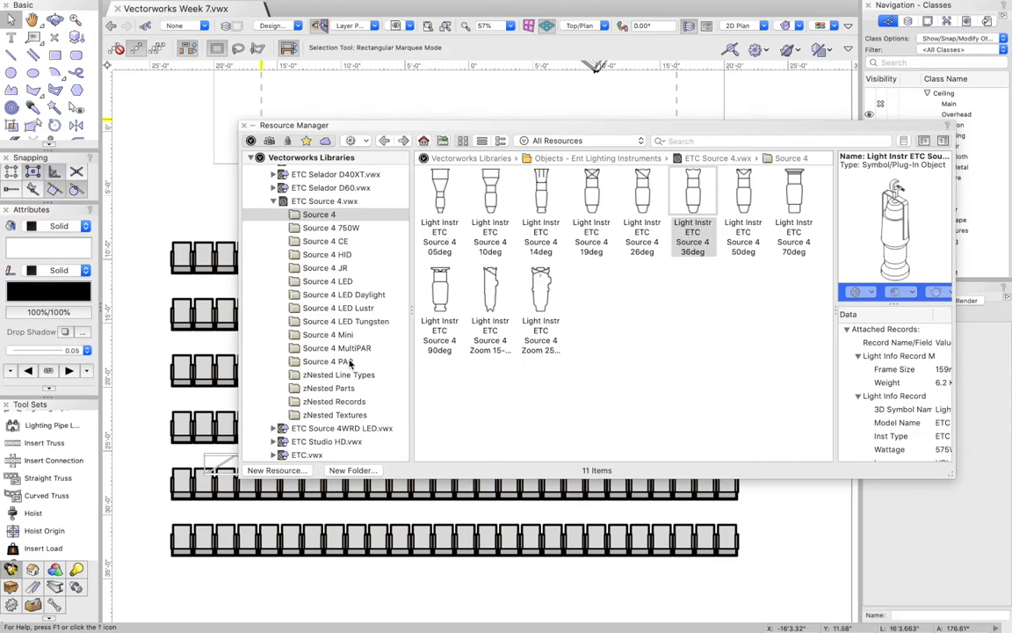
{"action": "left_click", "coordinate": [319, 215]}
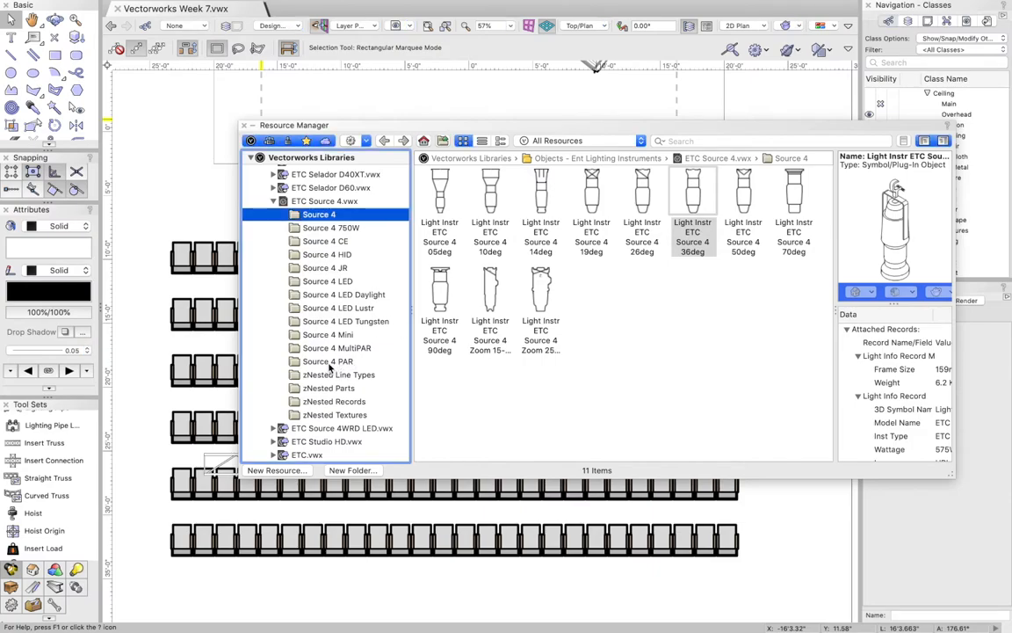
{"action": "left_click", "coordinate": [328, 361]}
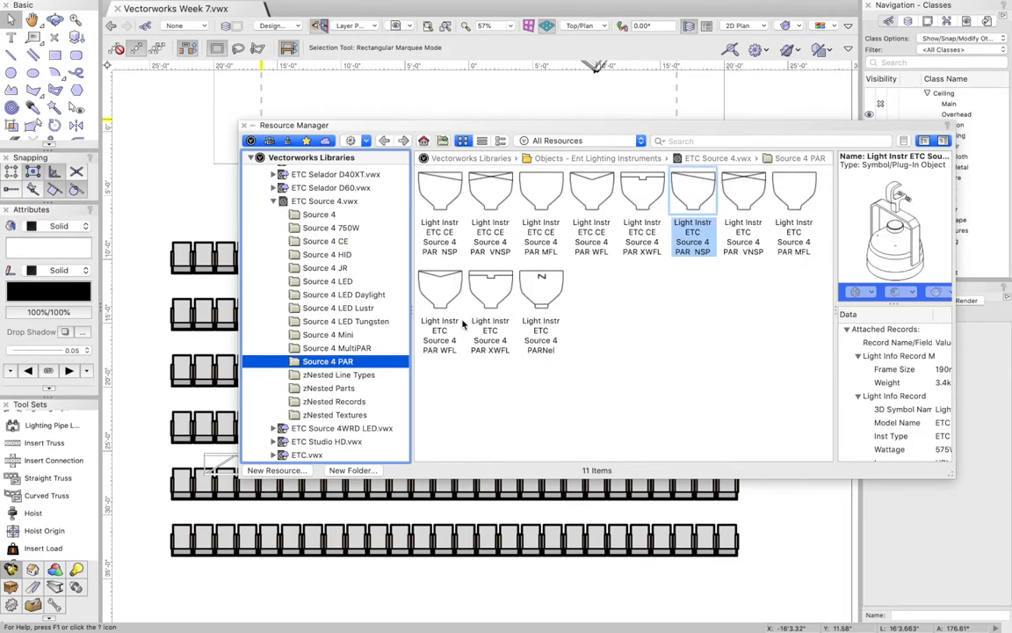
{"action": "mouse_move", "coordinate": [626, 344]}
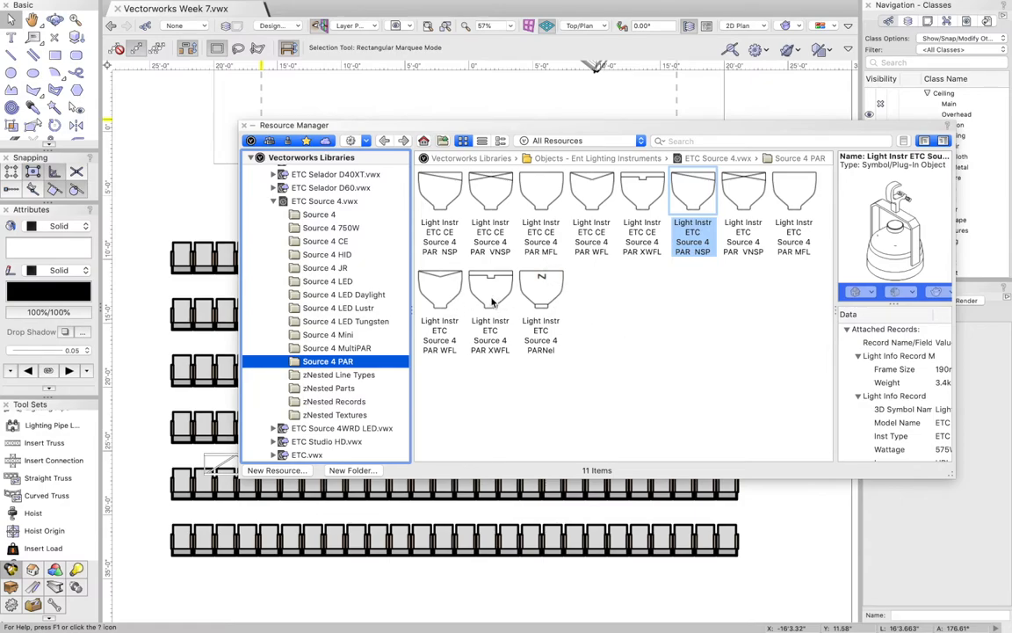
{"action": "mouse_move", "coordinate": [491, 303]}
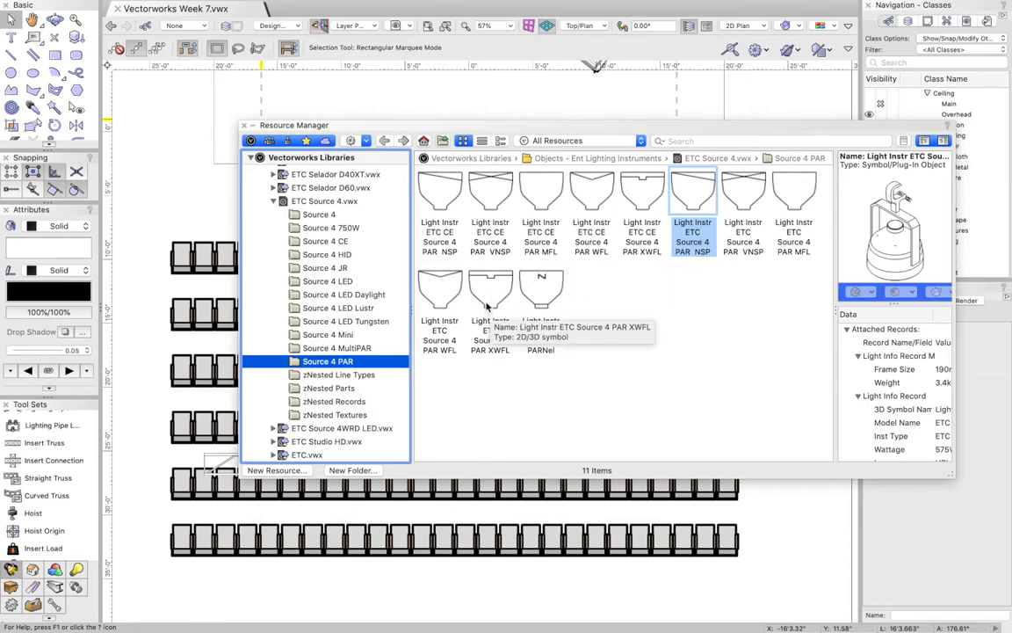
{"action": "mouse_move", "coordinate": [698, 255]}
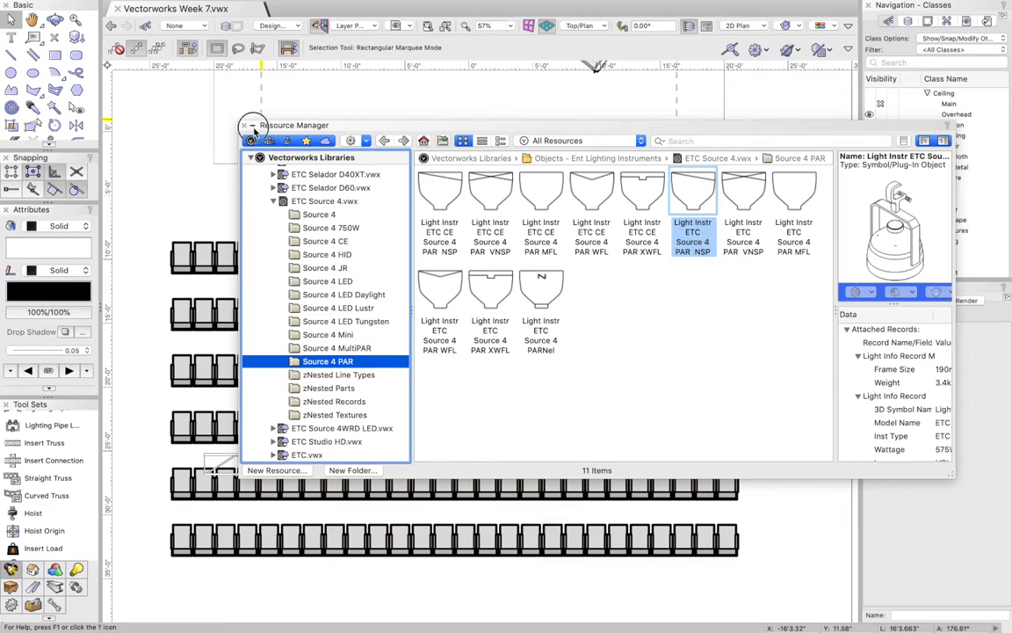
{"action": "left_click", "coordinate": [245, 125]}
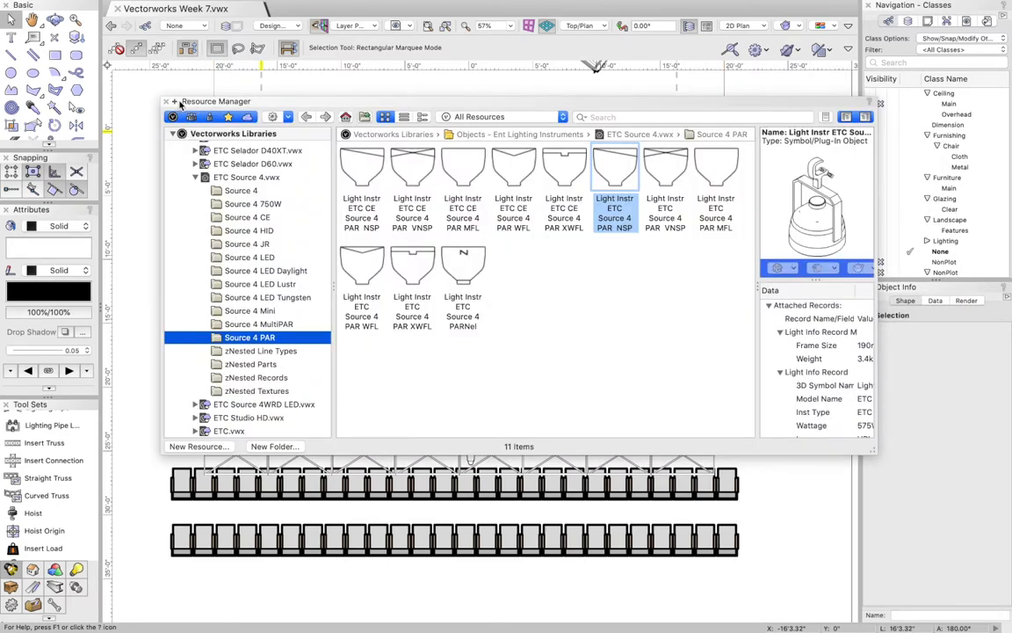
Collapse the library, select the truss instrument, and review its 575W, channel and DMX fields
{"action": "left_click", "coordinate": [174, 101]}
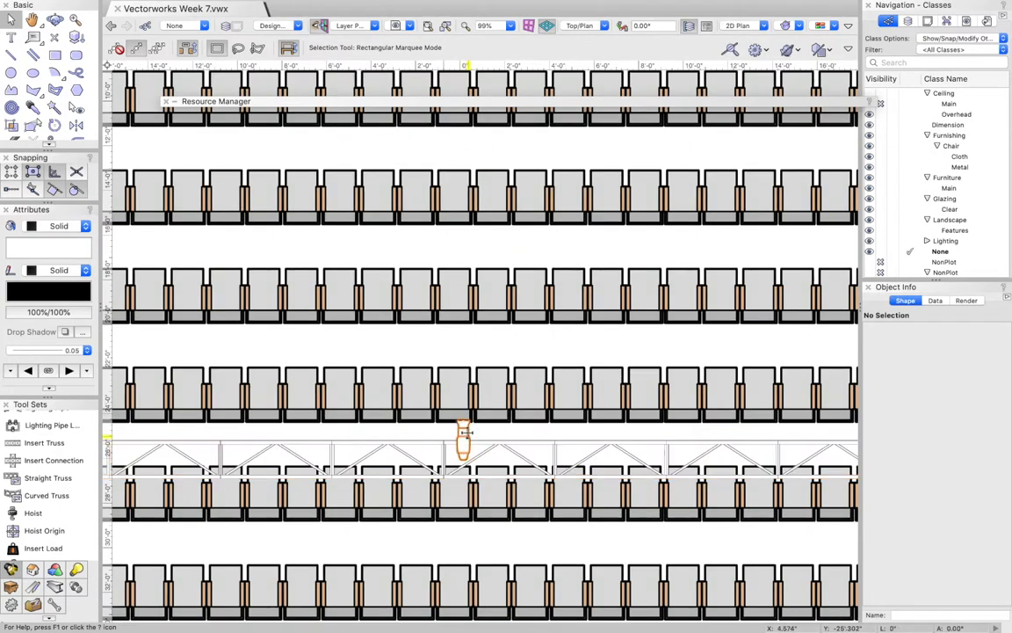
{"action": "left_click", "coordinate": [460, 450]}
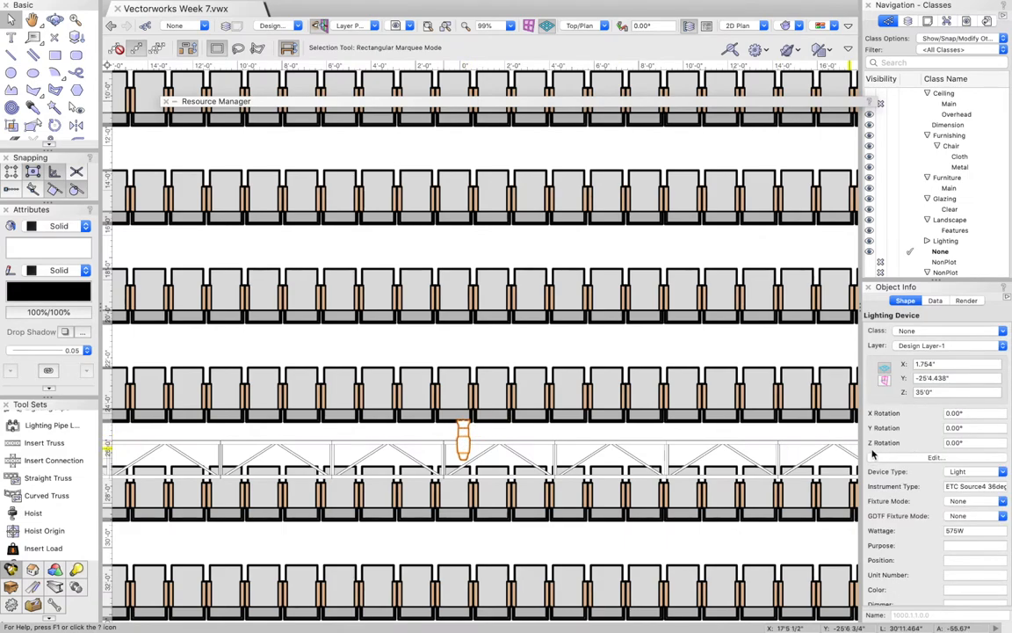
{"action": "mouse_move", "coordinate": [905, 444]}
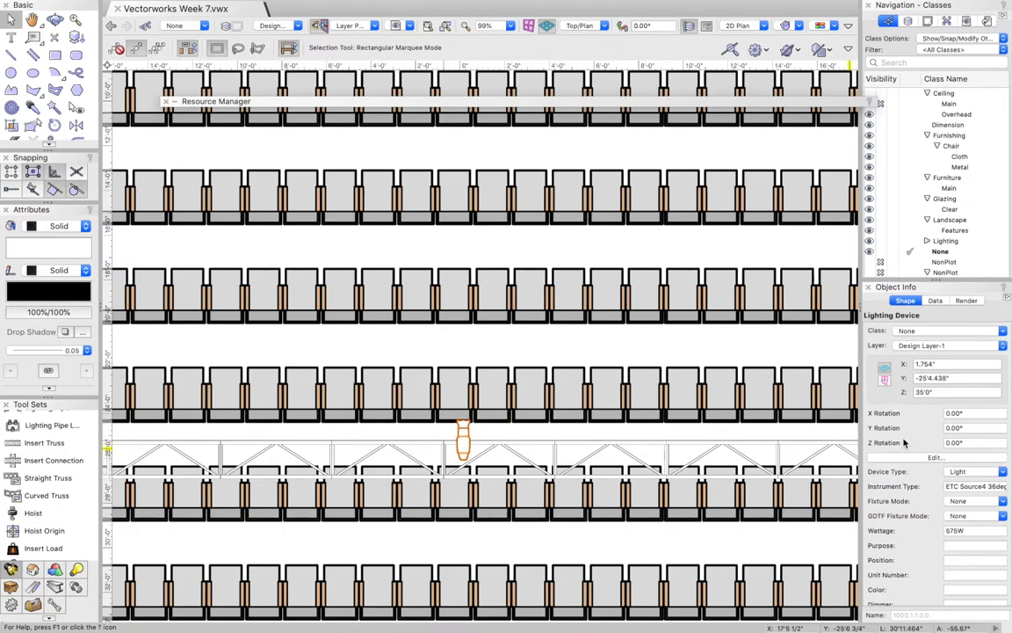
{"action": "mouse_move", "coordinate": [910, 429]}
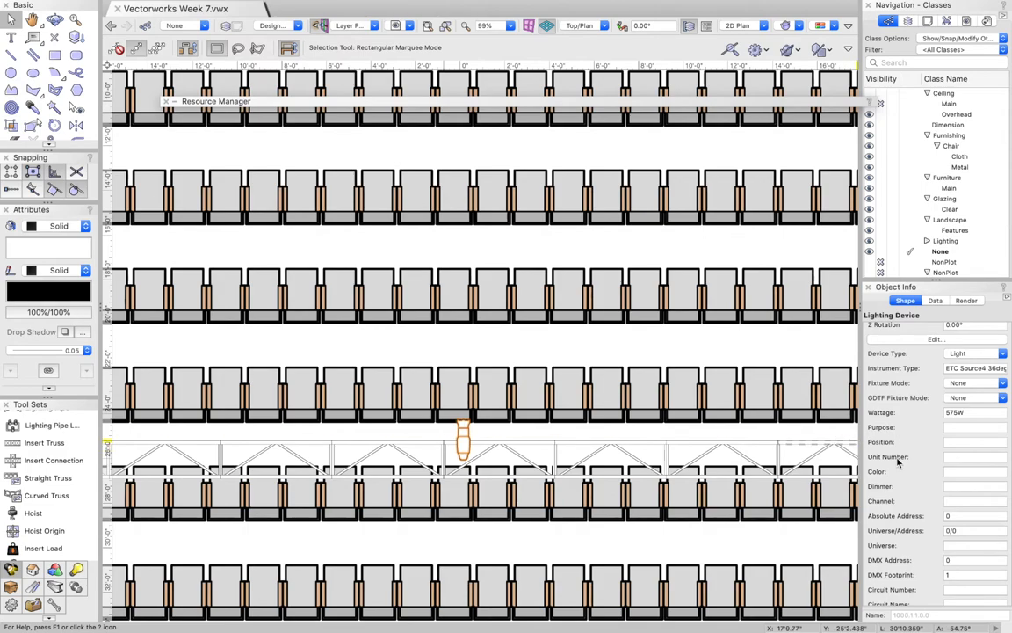
{"action": "scroll", "scroll_direction": "down", "scroll_amount": 3}
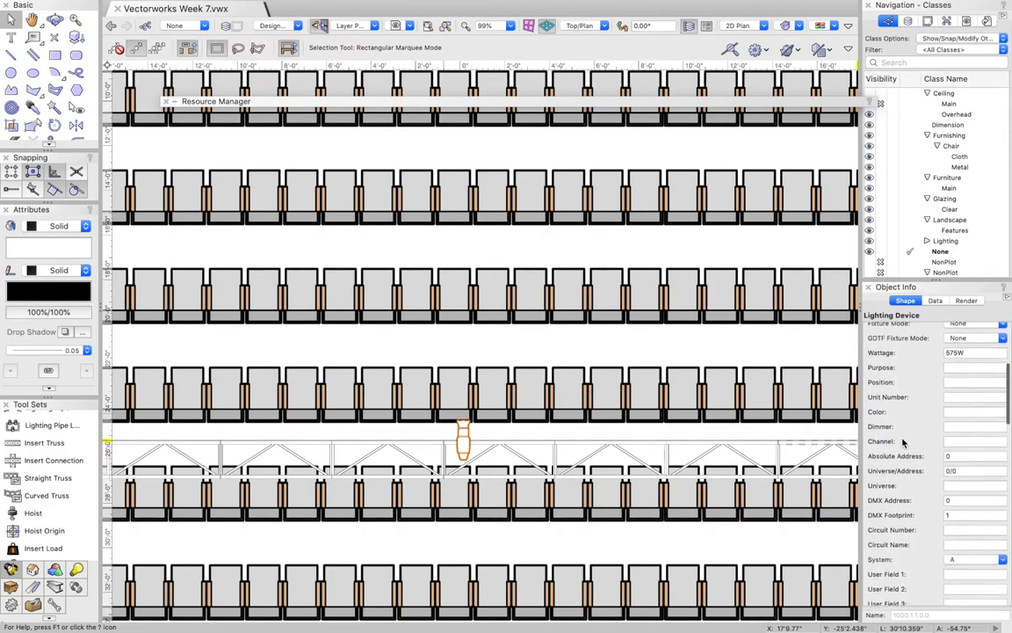